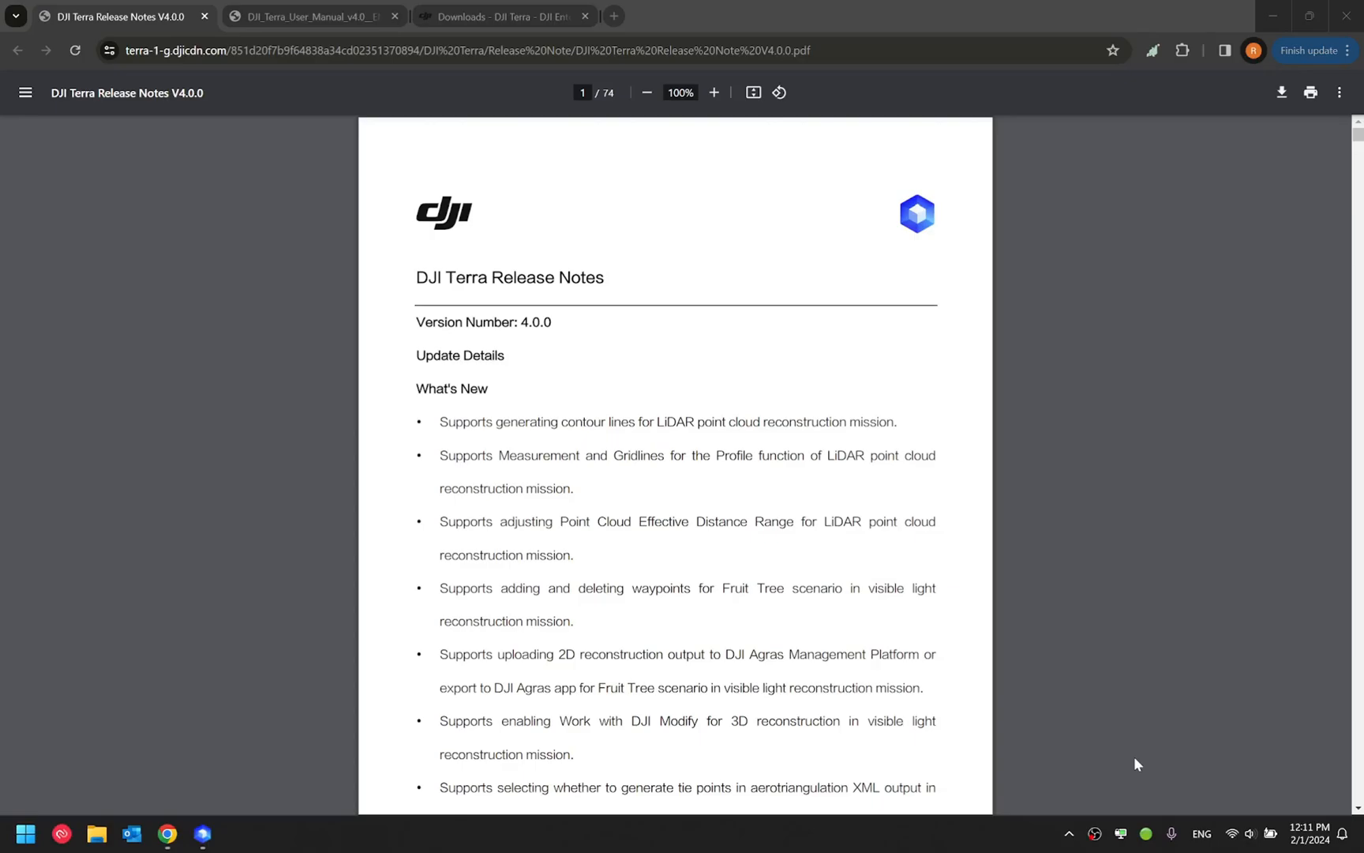
pyautogui.moveTo(769, 316)
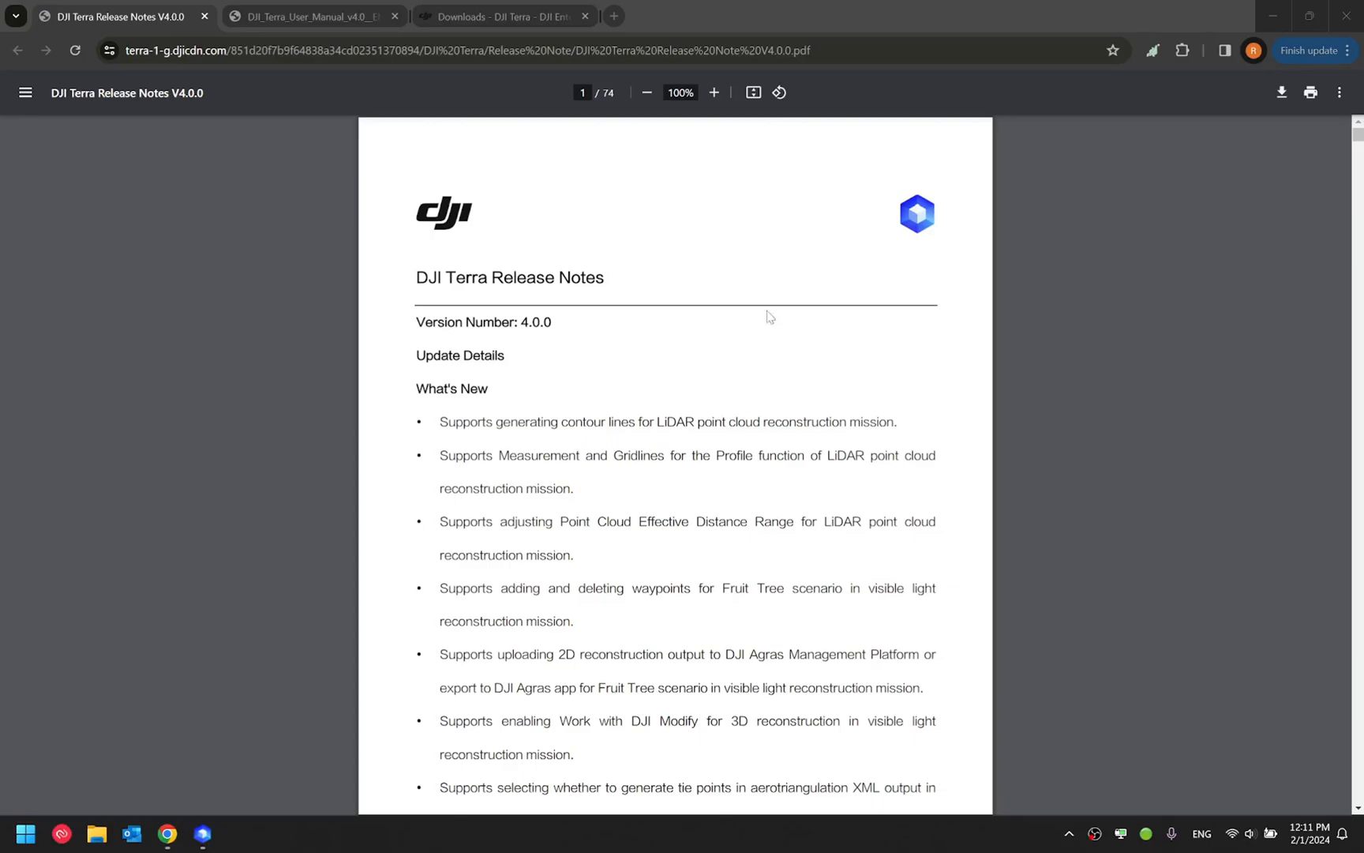
# - Show the DJI Terra user manual at page 35, LiDAR Point Cloud Processing
pyautogui.click(304, 17)
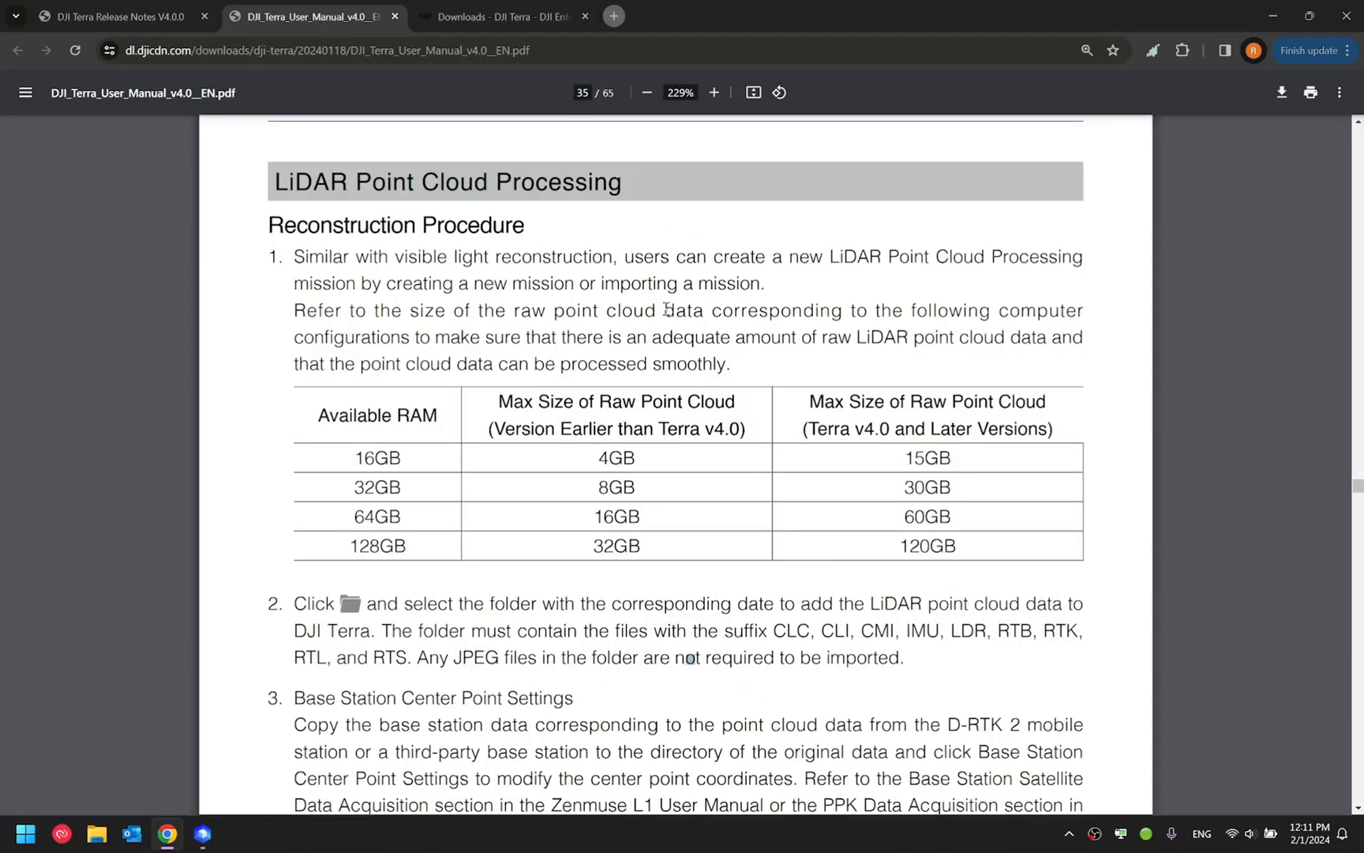
pyautogui.moveTo(1169, 535)
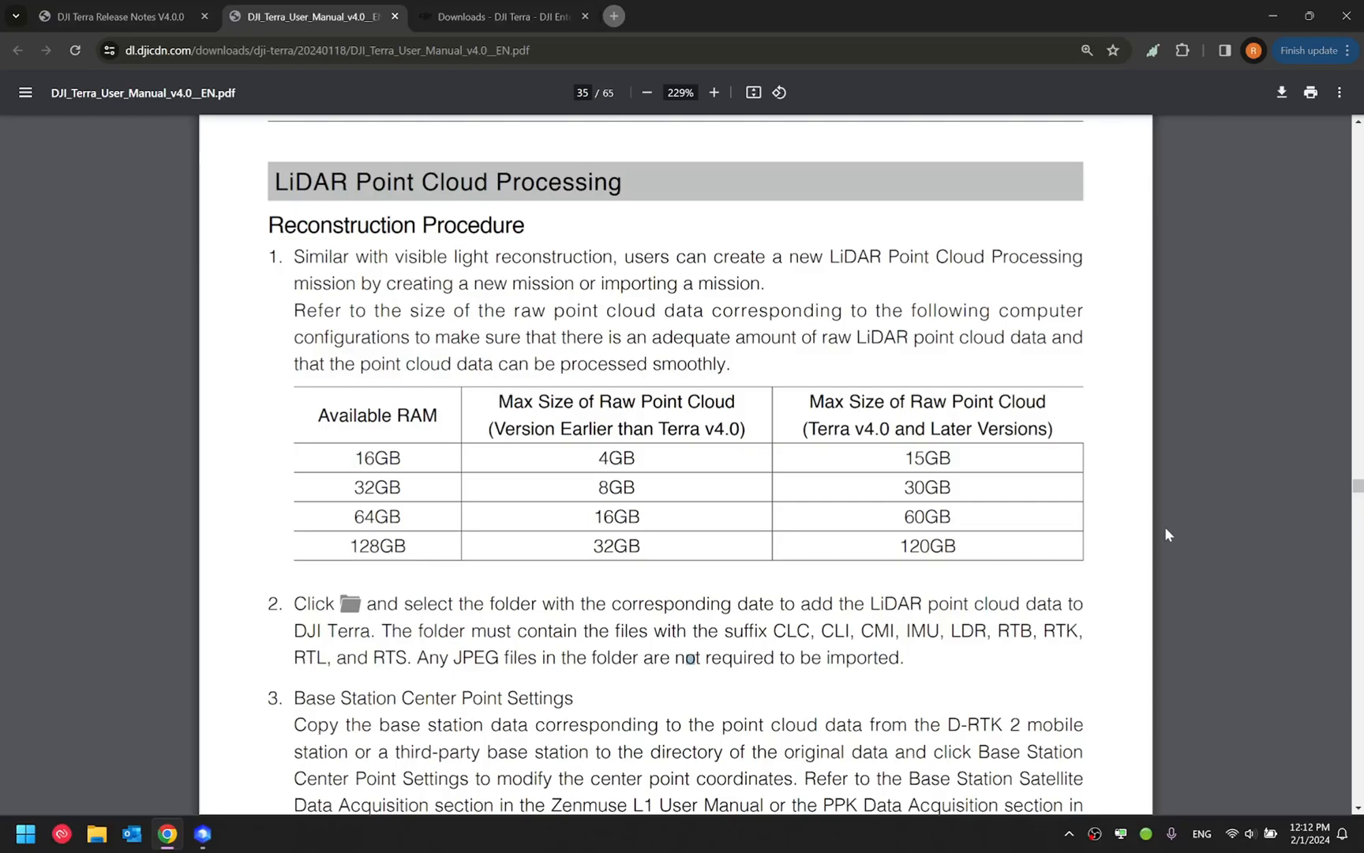
pyautogui.moveTo(478, 458)
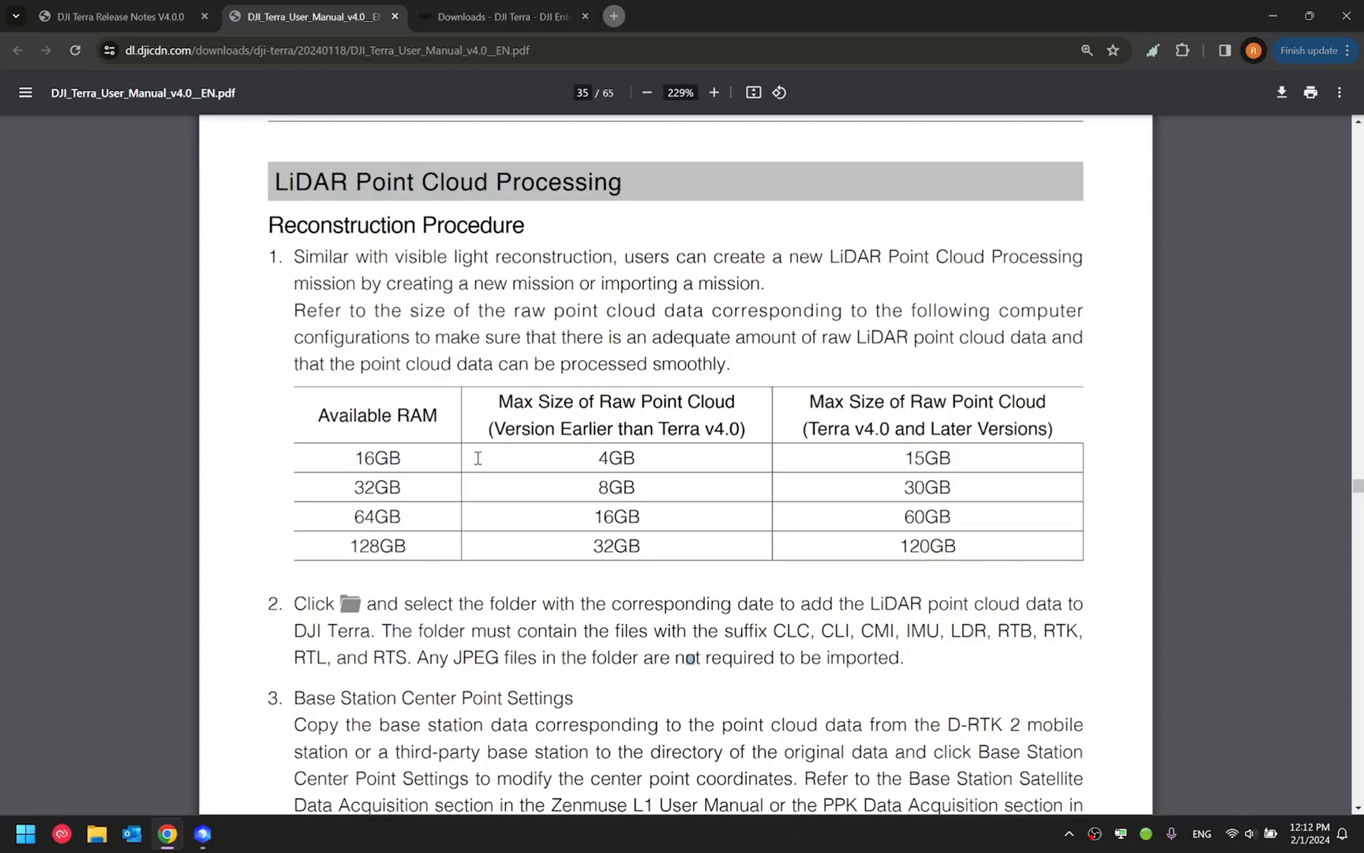
pyautogui.moveTo(658, 459)
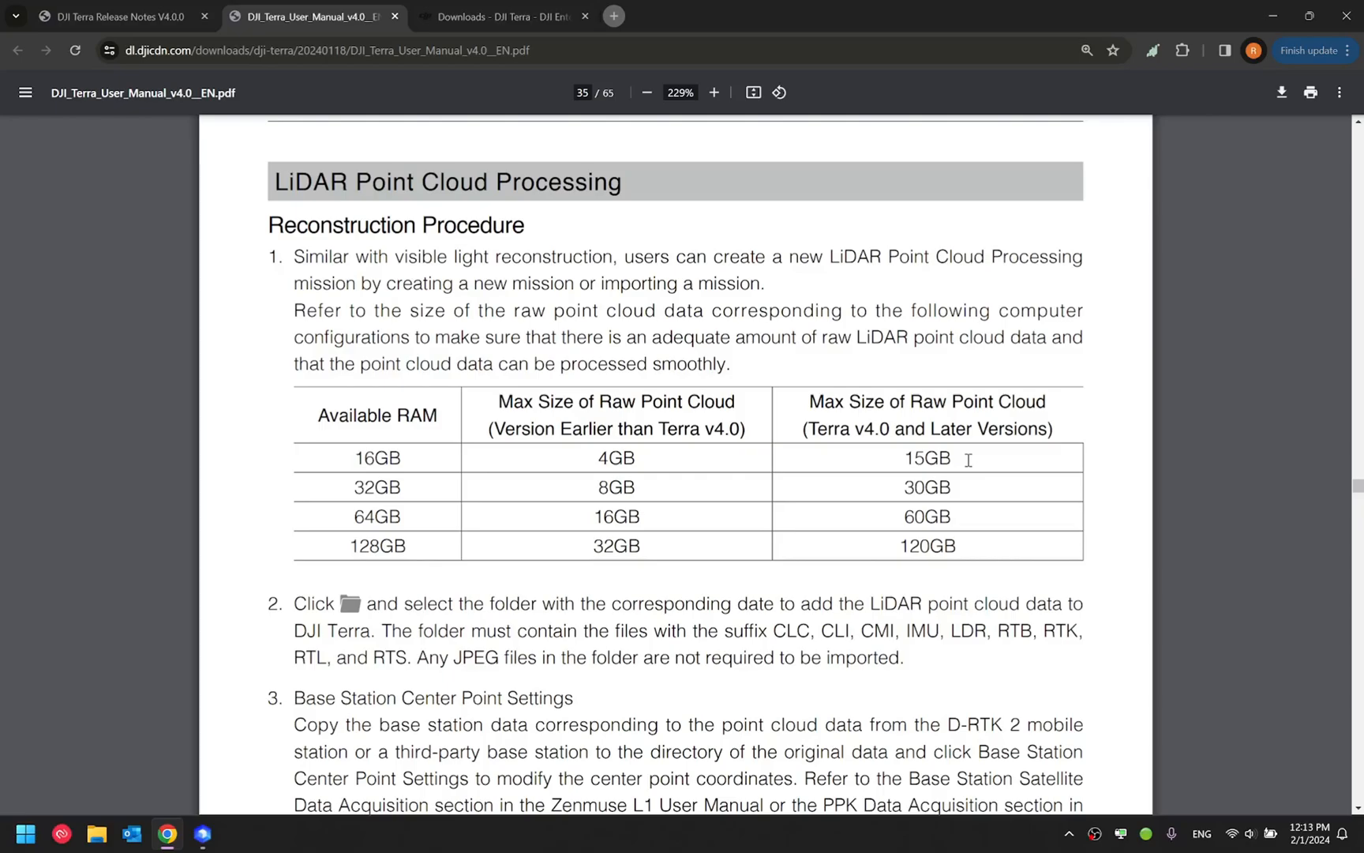
pyautogui.moveTo(509, 7)
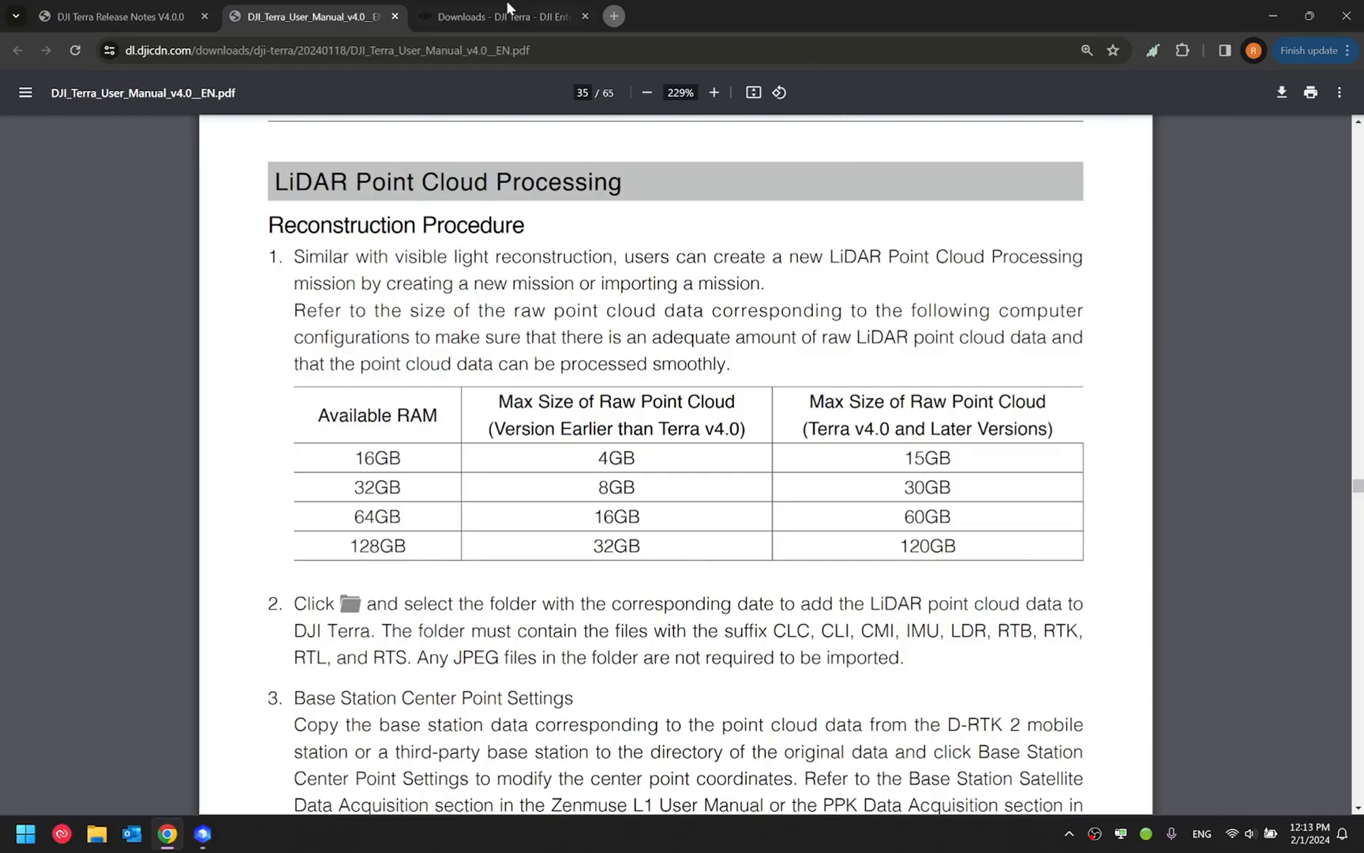
# - Bring up DJI Terra downloads and scroll to the V4.0.1 Windows installers
pyautogui.click(501, 16)
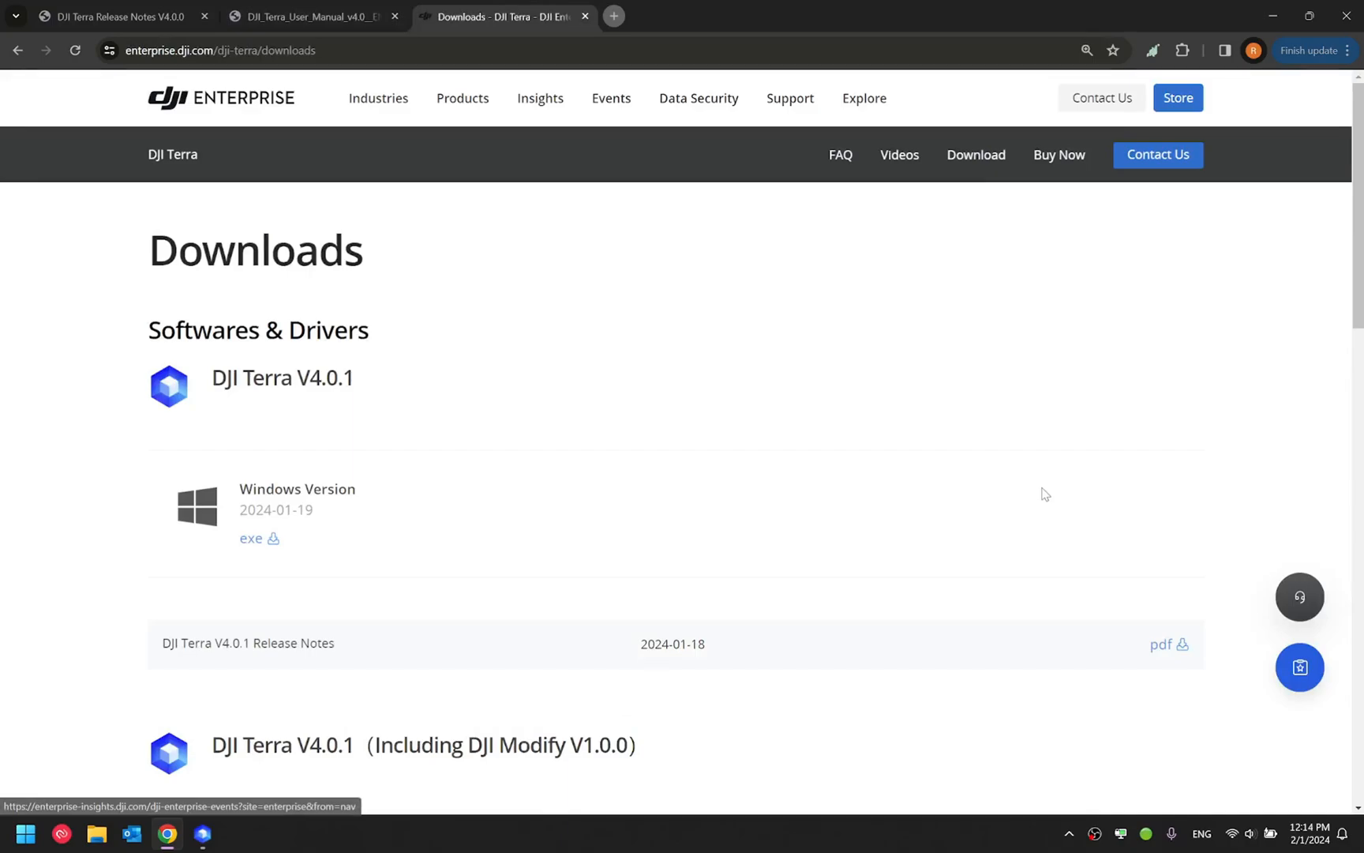
pyautogui.scroll(-3)
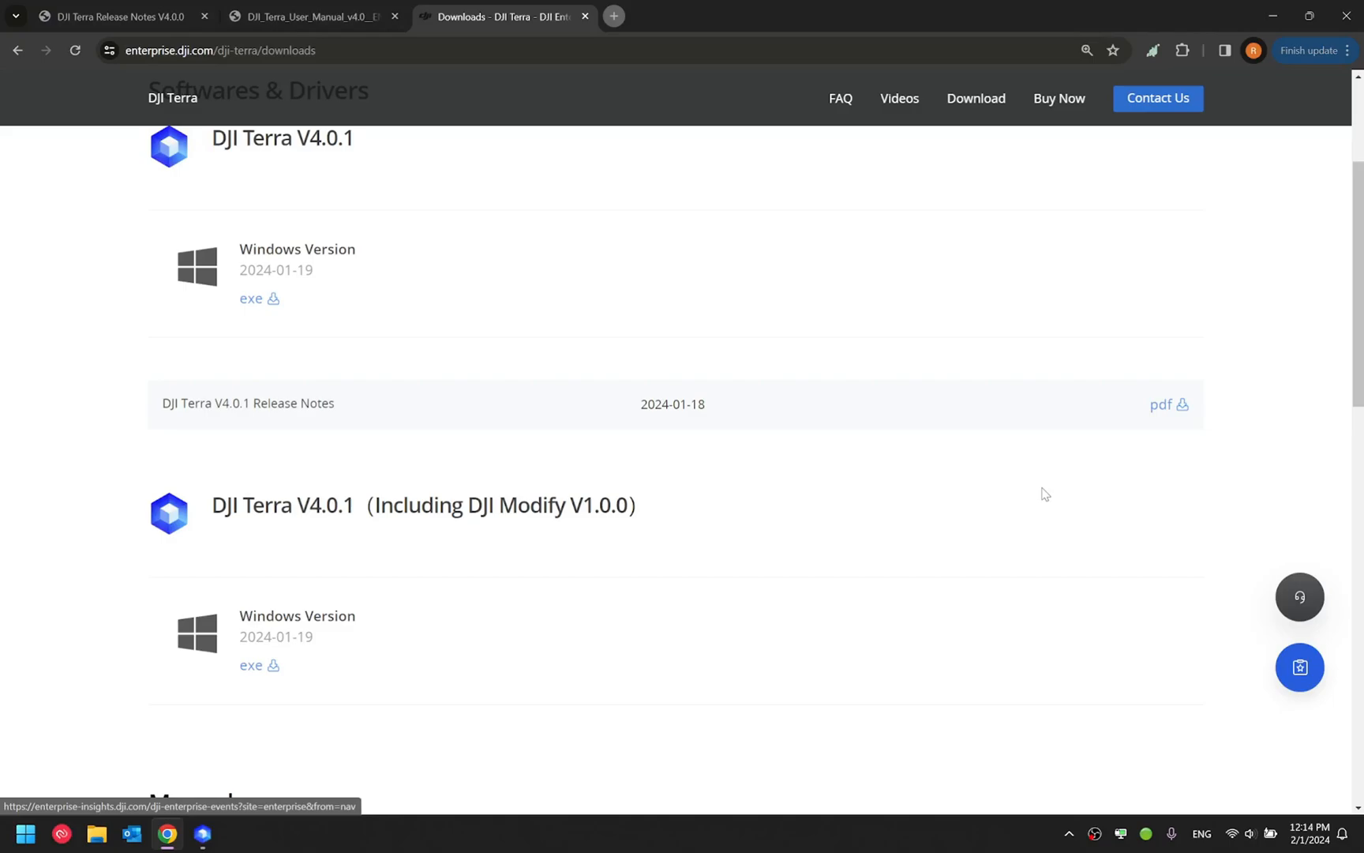
pyautogui.moveTo(1251, 7)
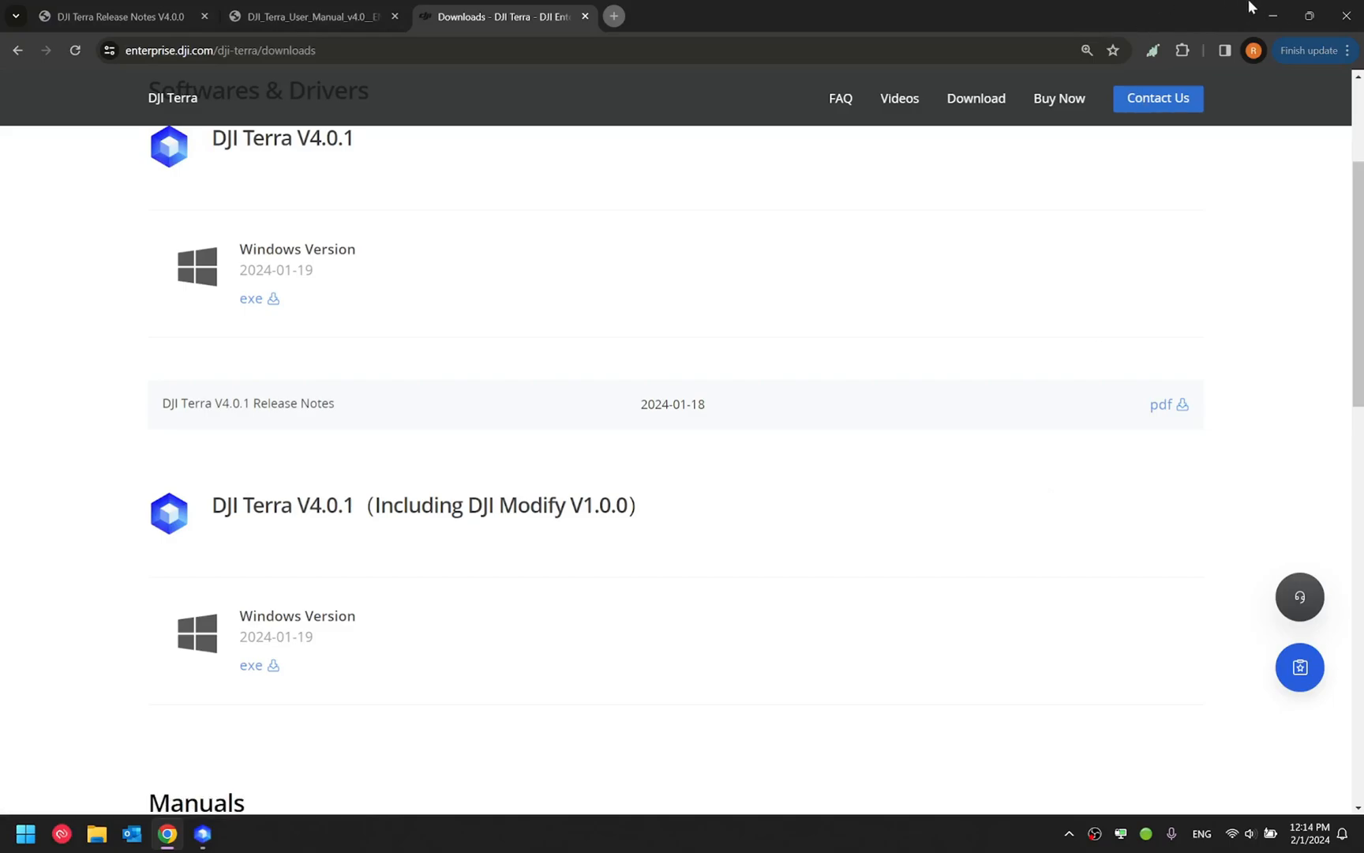
# - Open the Profile tool on the Zenmuse L1 TerraSolid Dataset point cloud
pyautogui.click(202, 834)
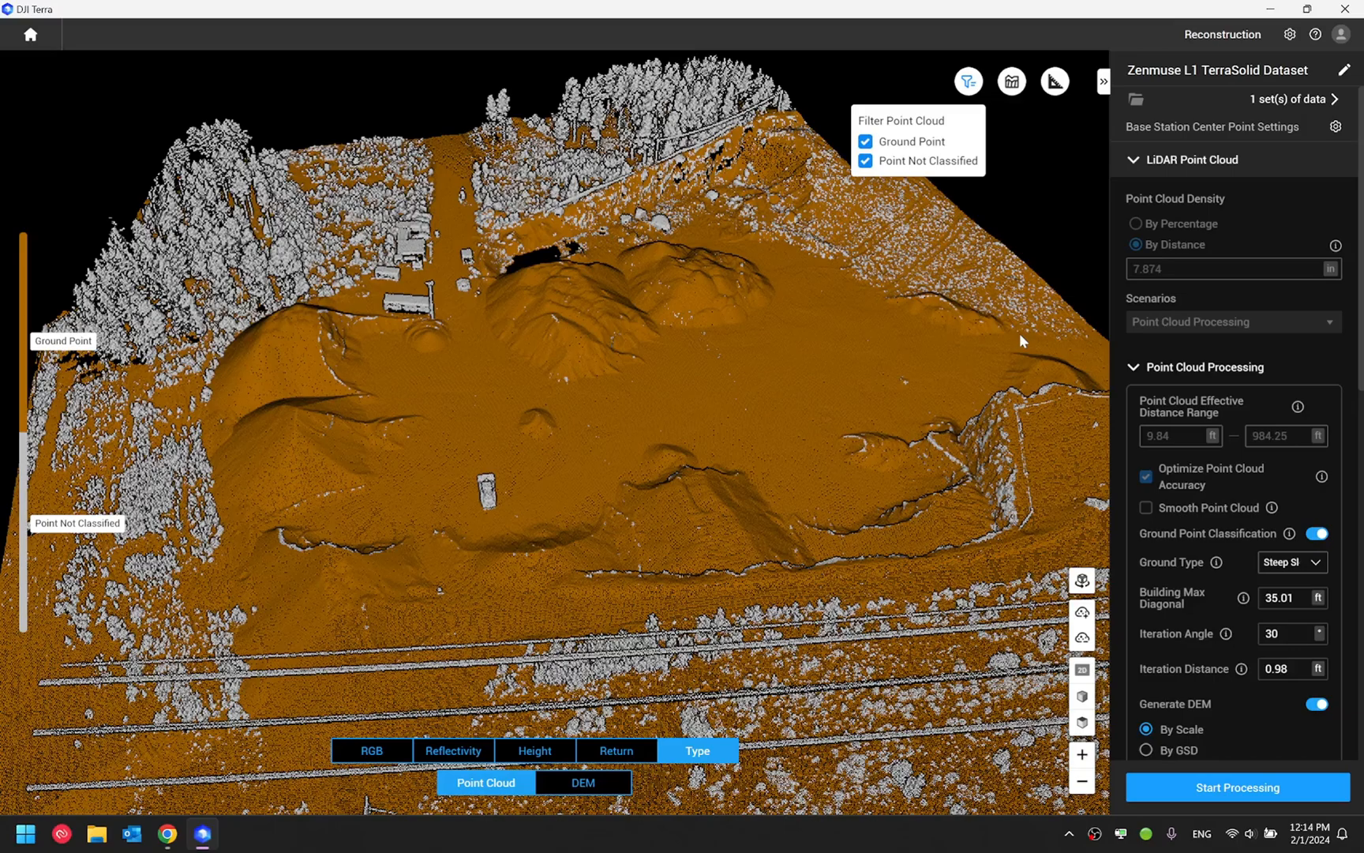
pyautogui.click(1011, 81)
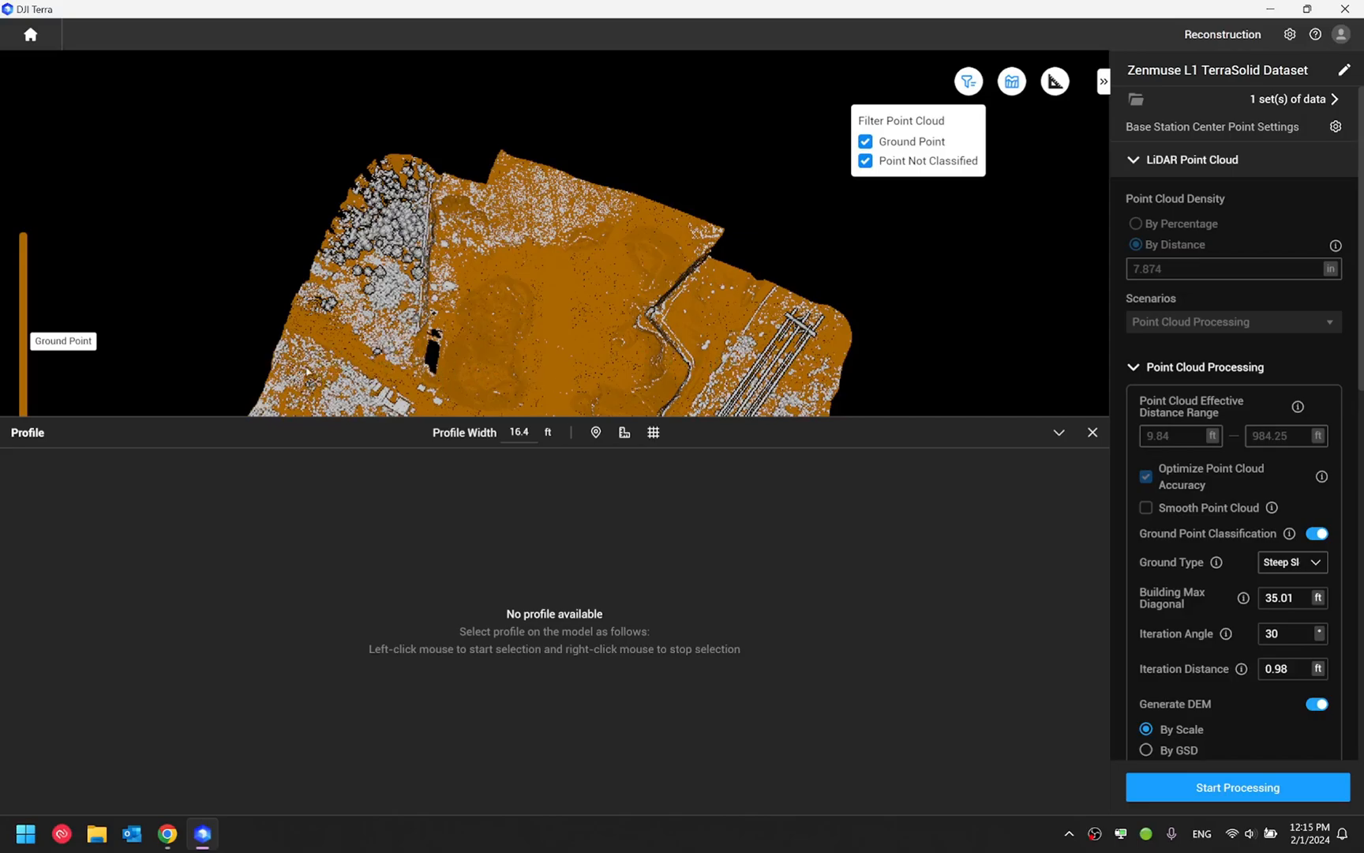
pyautogui.moveTo(192, 383)
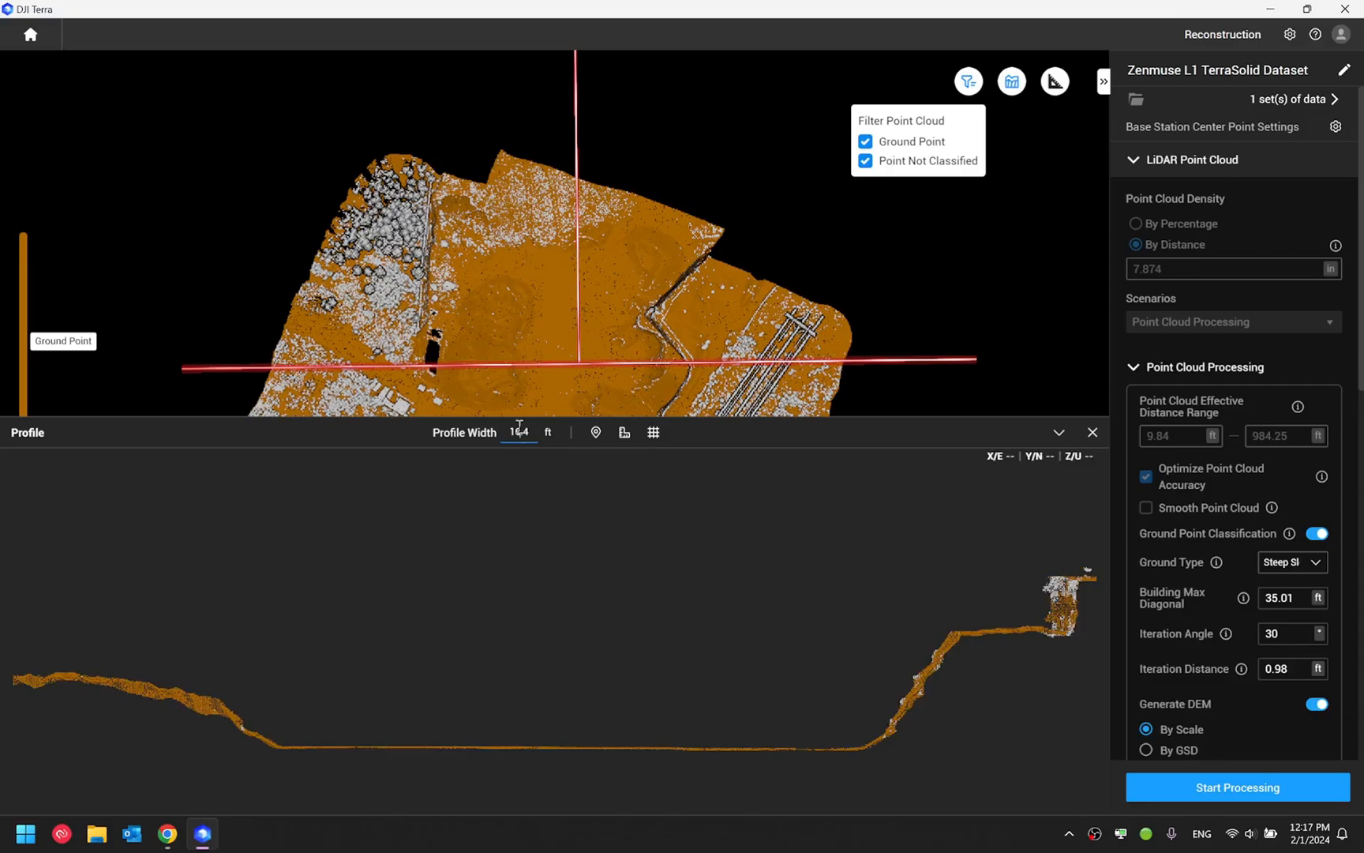
# - Replace the 16.4 ft profile width with 0.49 ft
pyautogui.tripleClick(518, 432)
pyautogui.write('0.49')
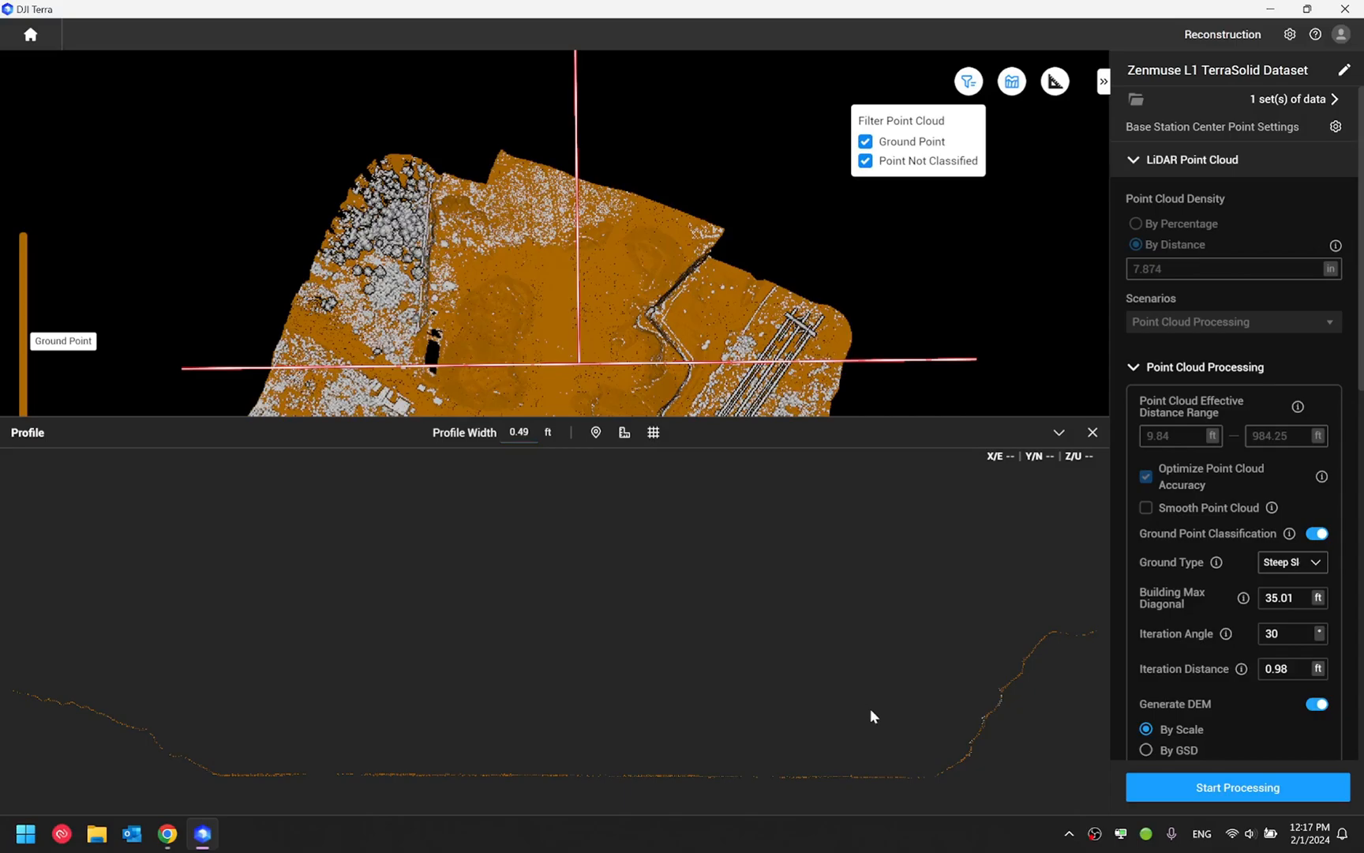
pyautogui.moveTo(654, 433)
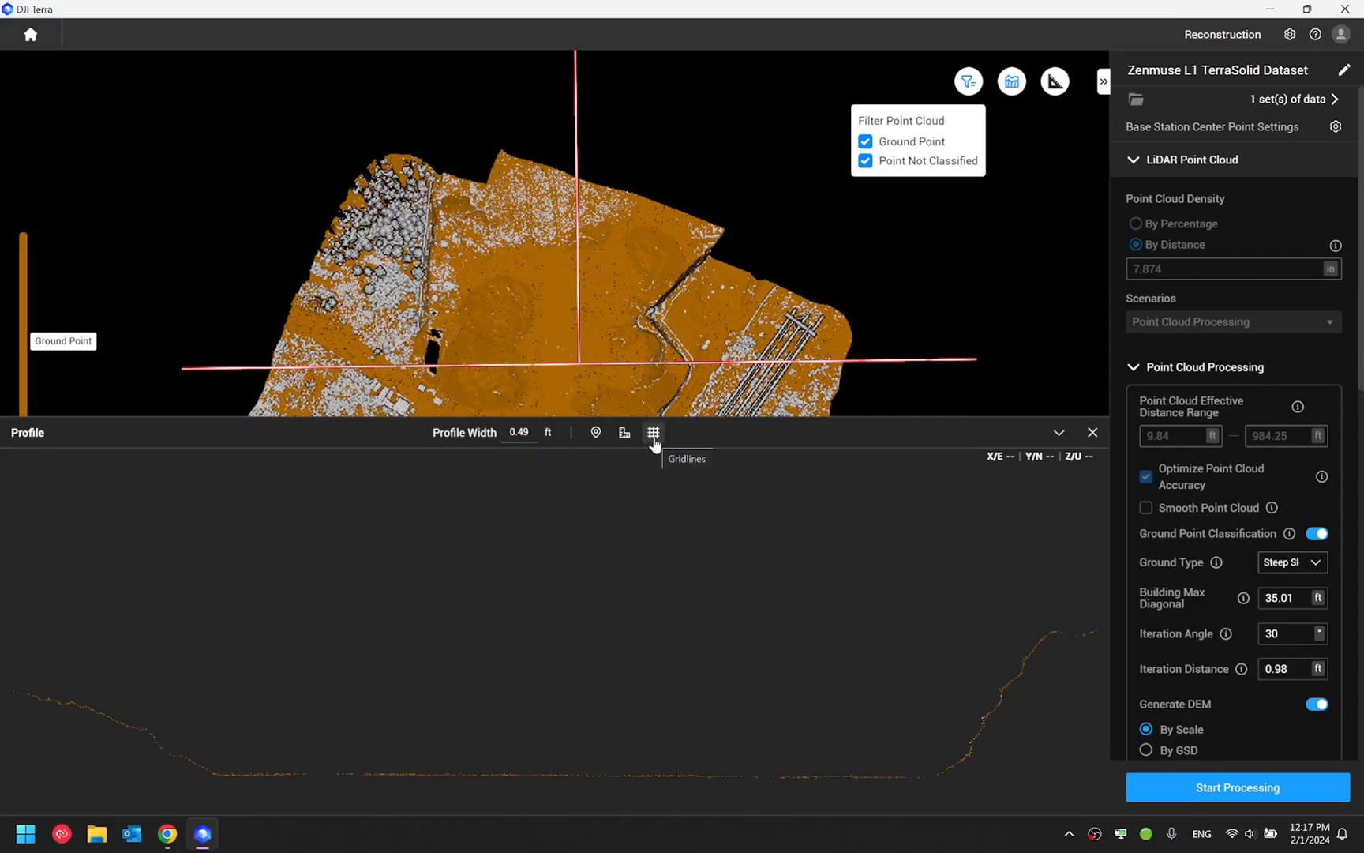
# - Turn on profile gridlines, measure the 51.62 ft drop, and close the profile
pyautogui.click(653, 433)
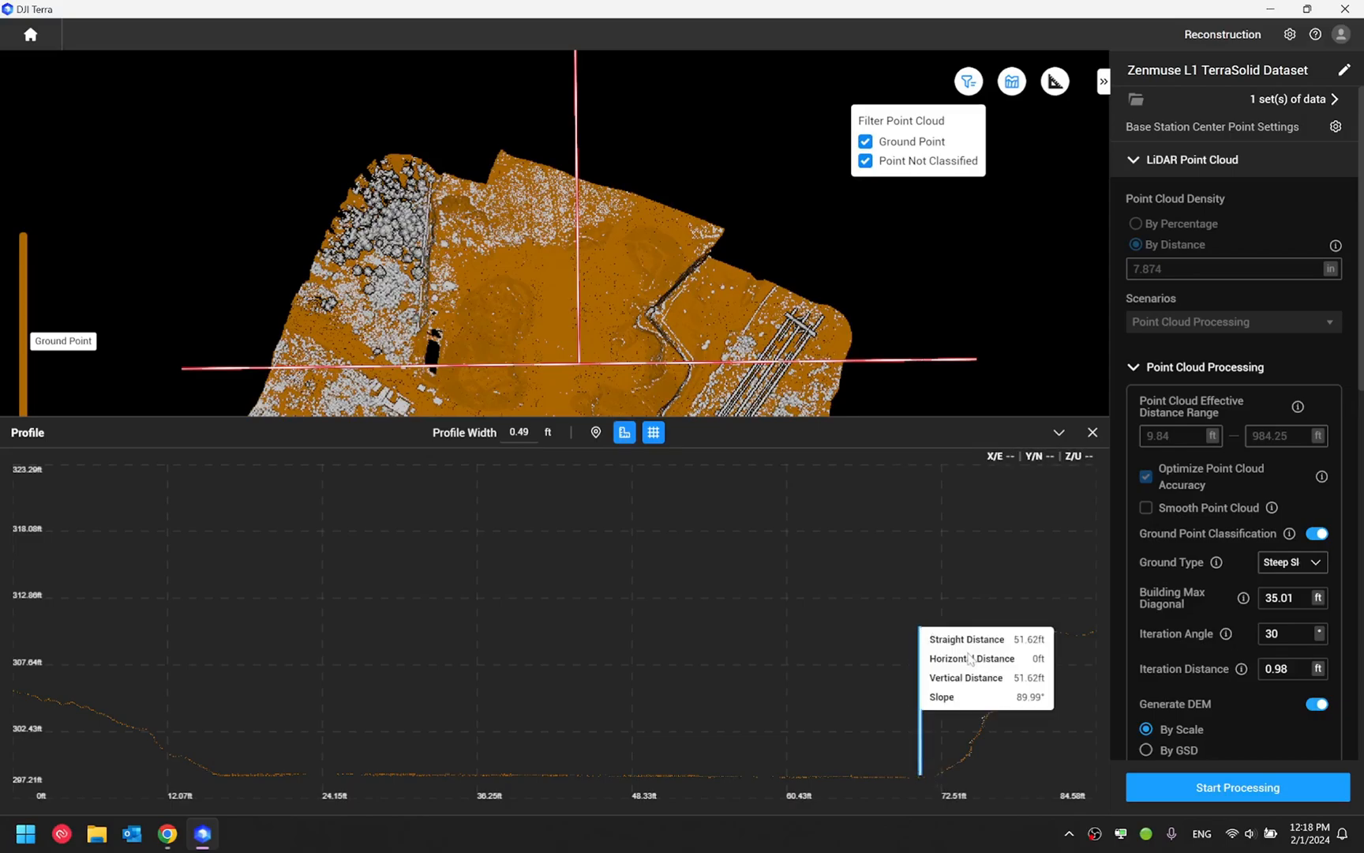
pyautogui.moveTo(1024, 708)
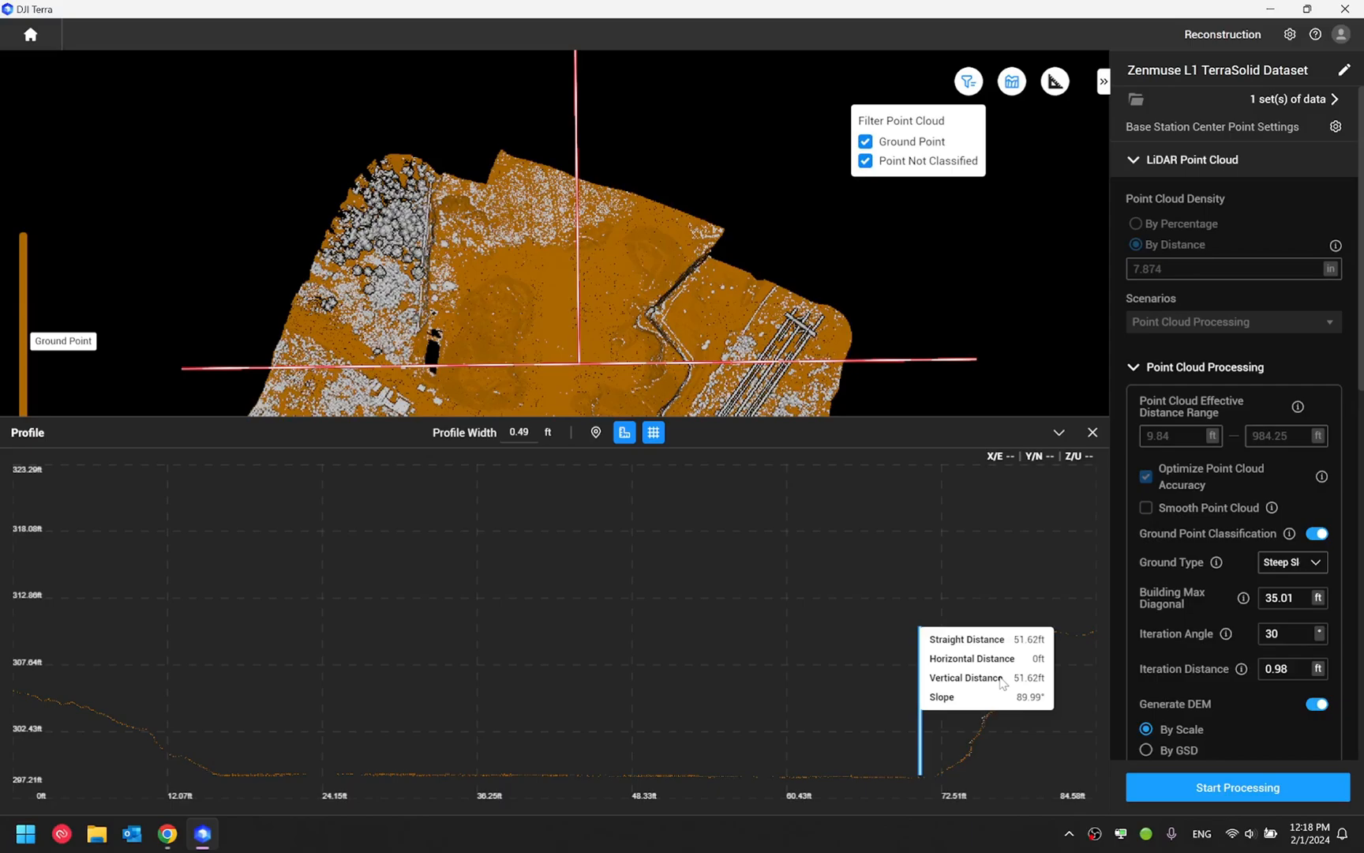
pyautogui.click(1090, 433)
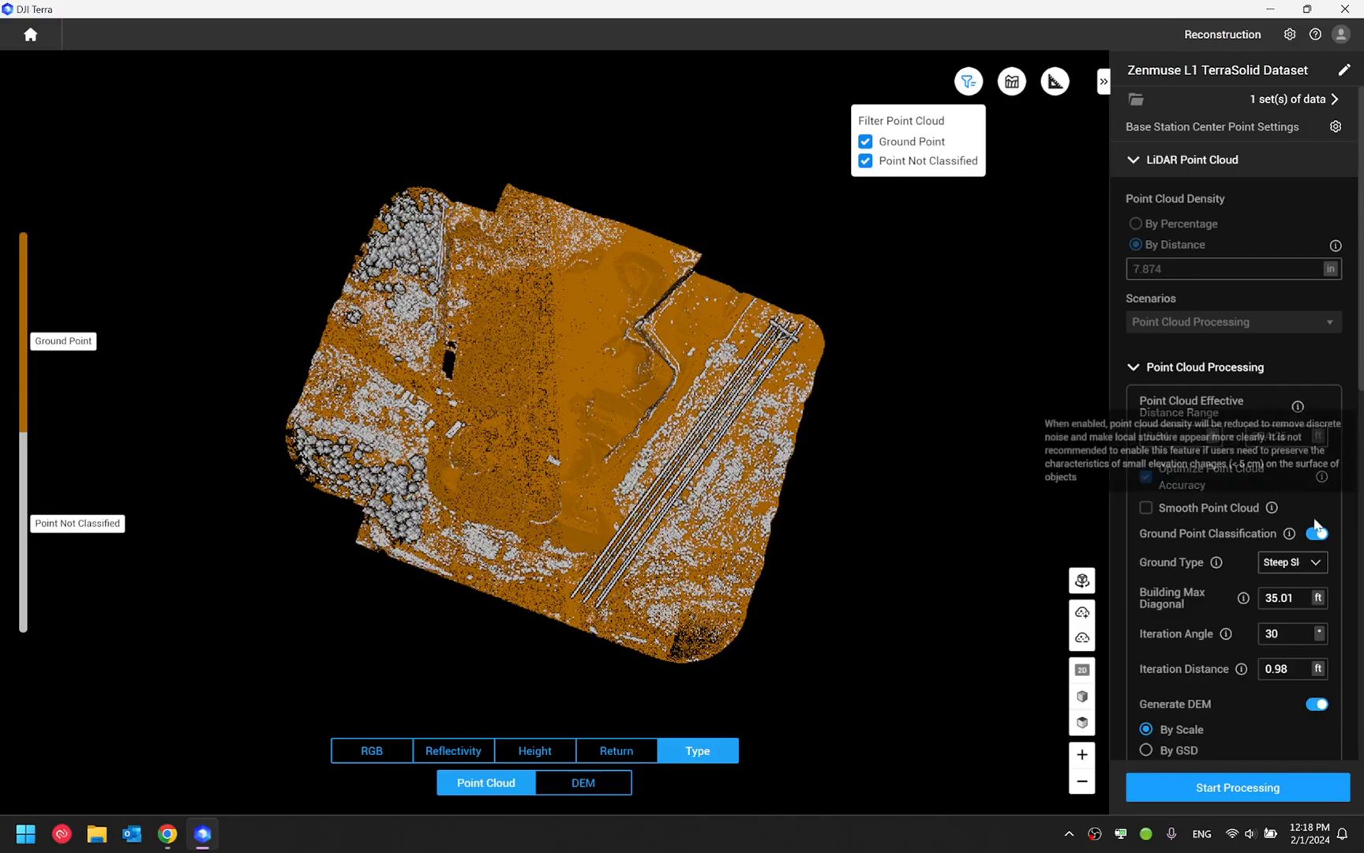
pyautogui.scroll(-3)
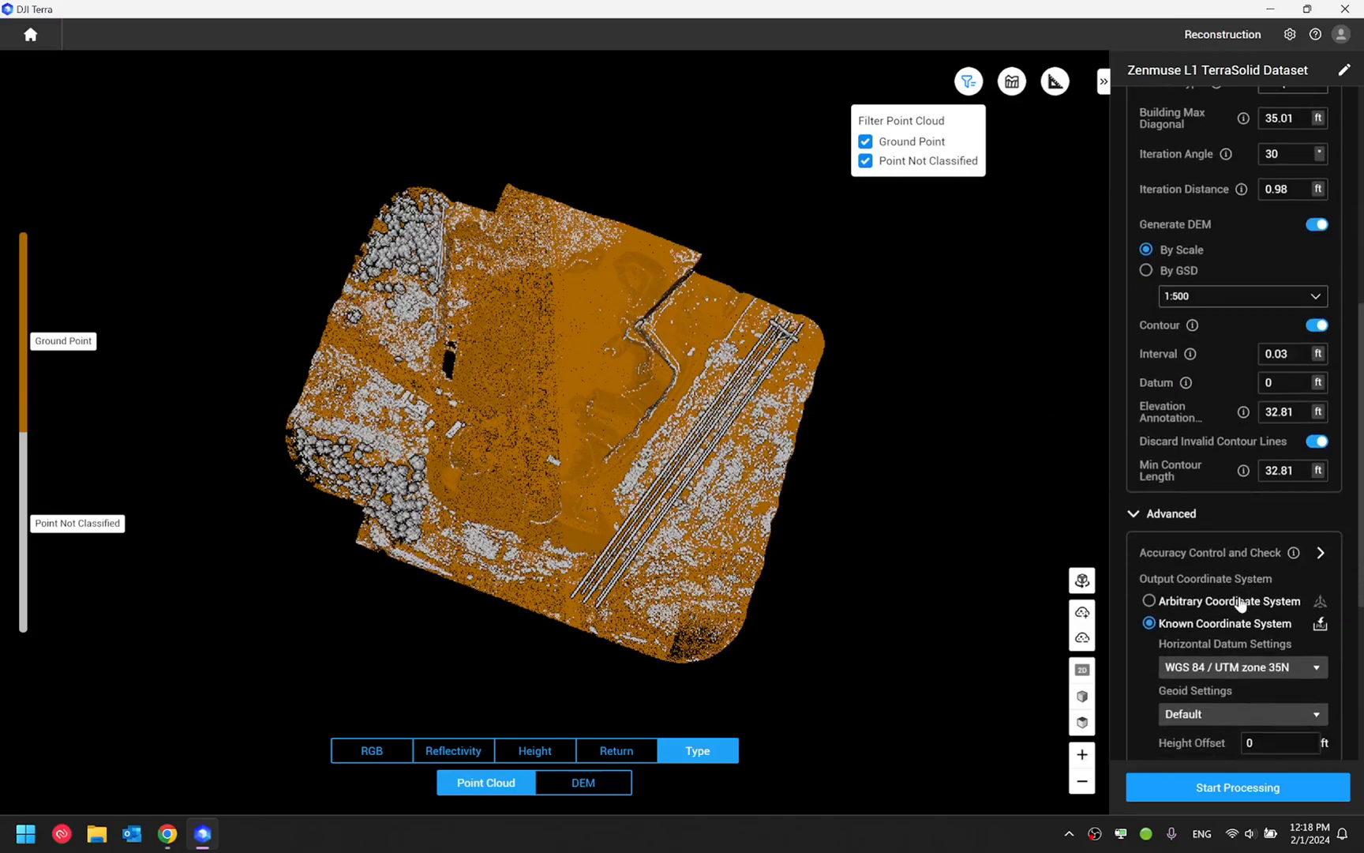
pyautogui.scroll(3)
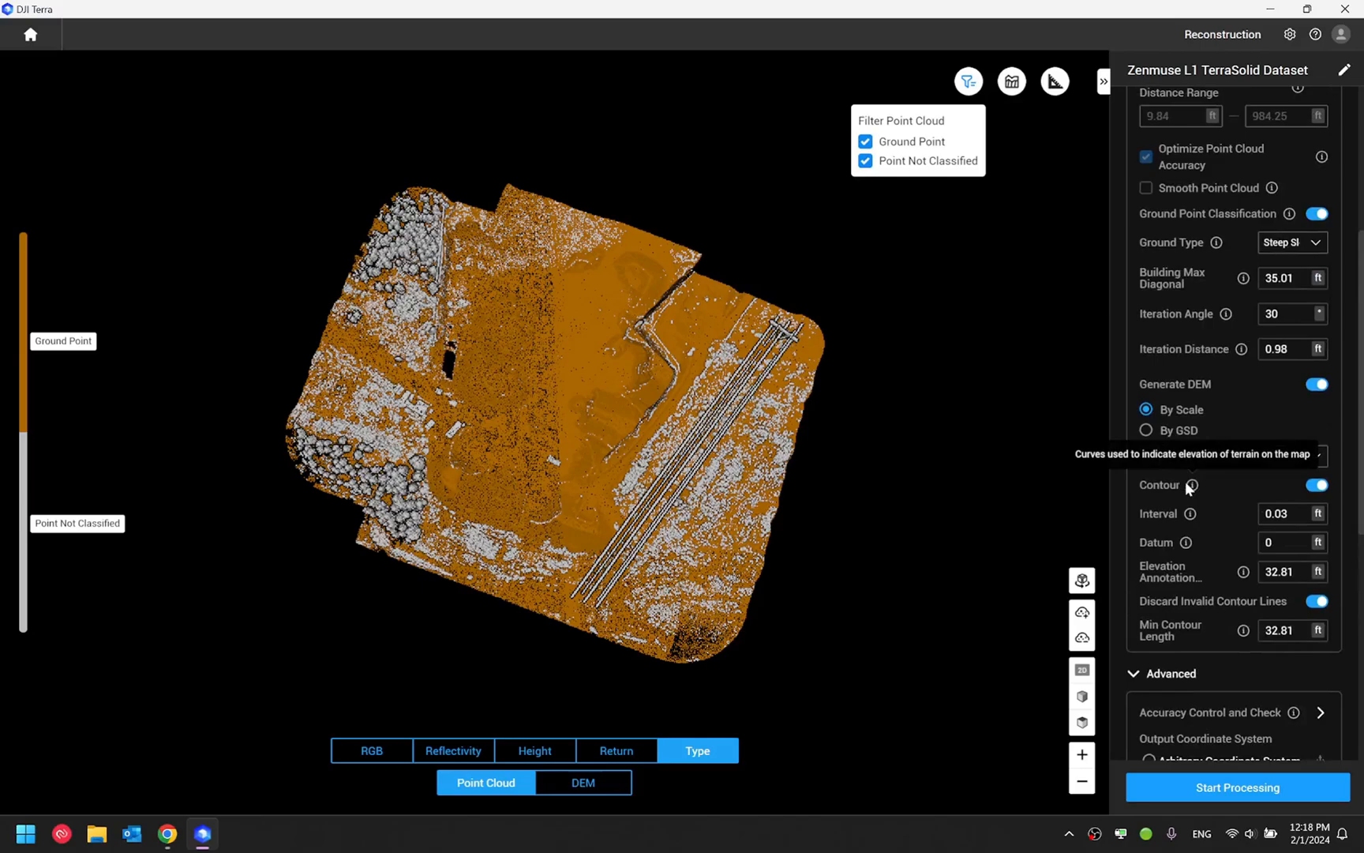
pyautogui.scroll(3)
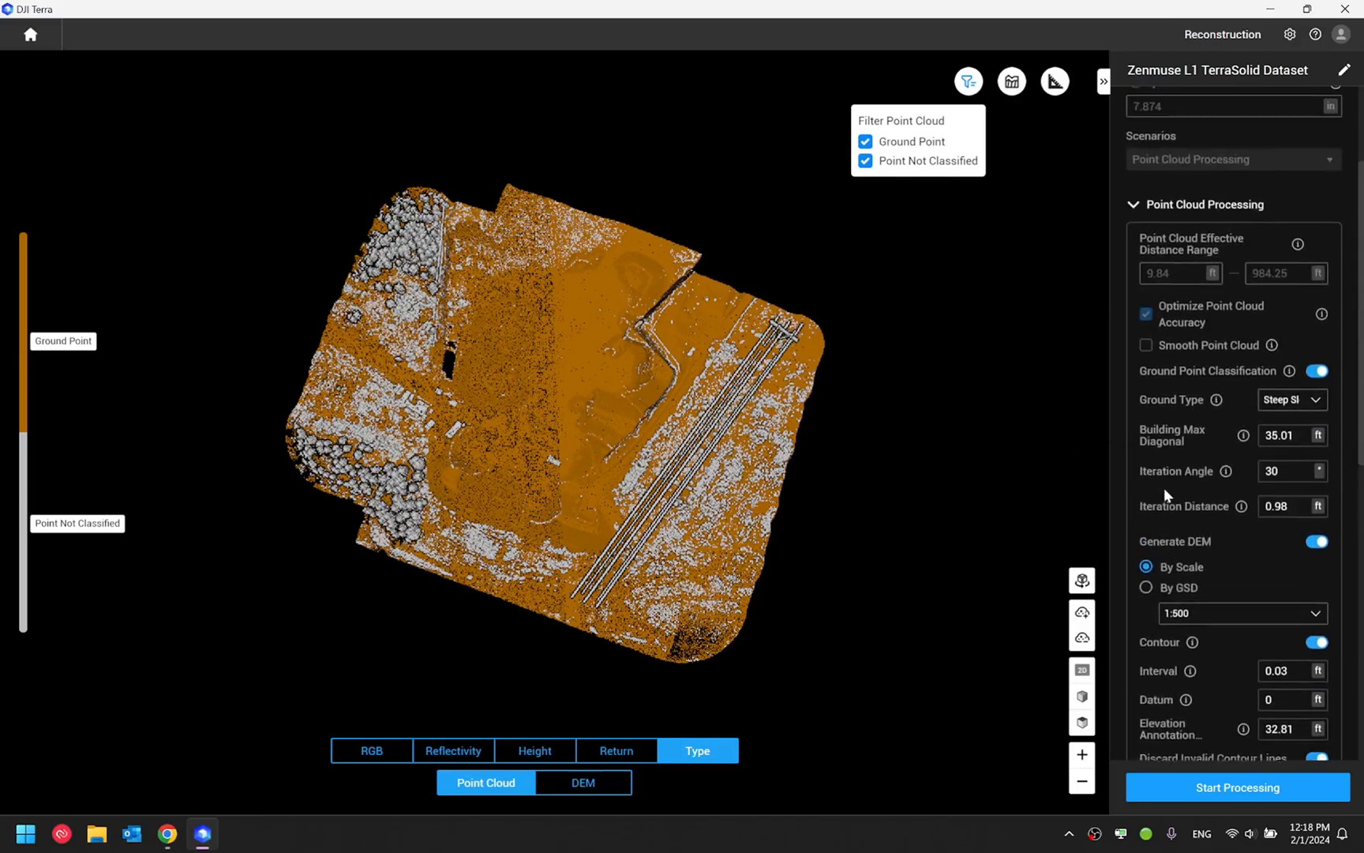
pyautogui.scroll(-3)
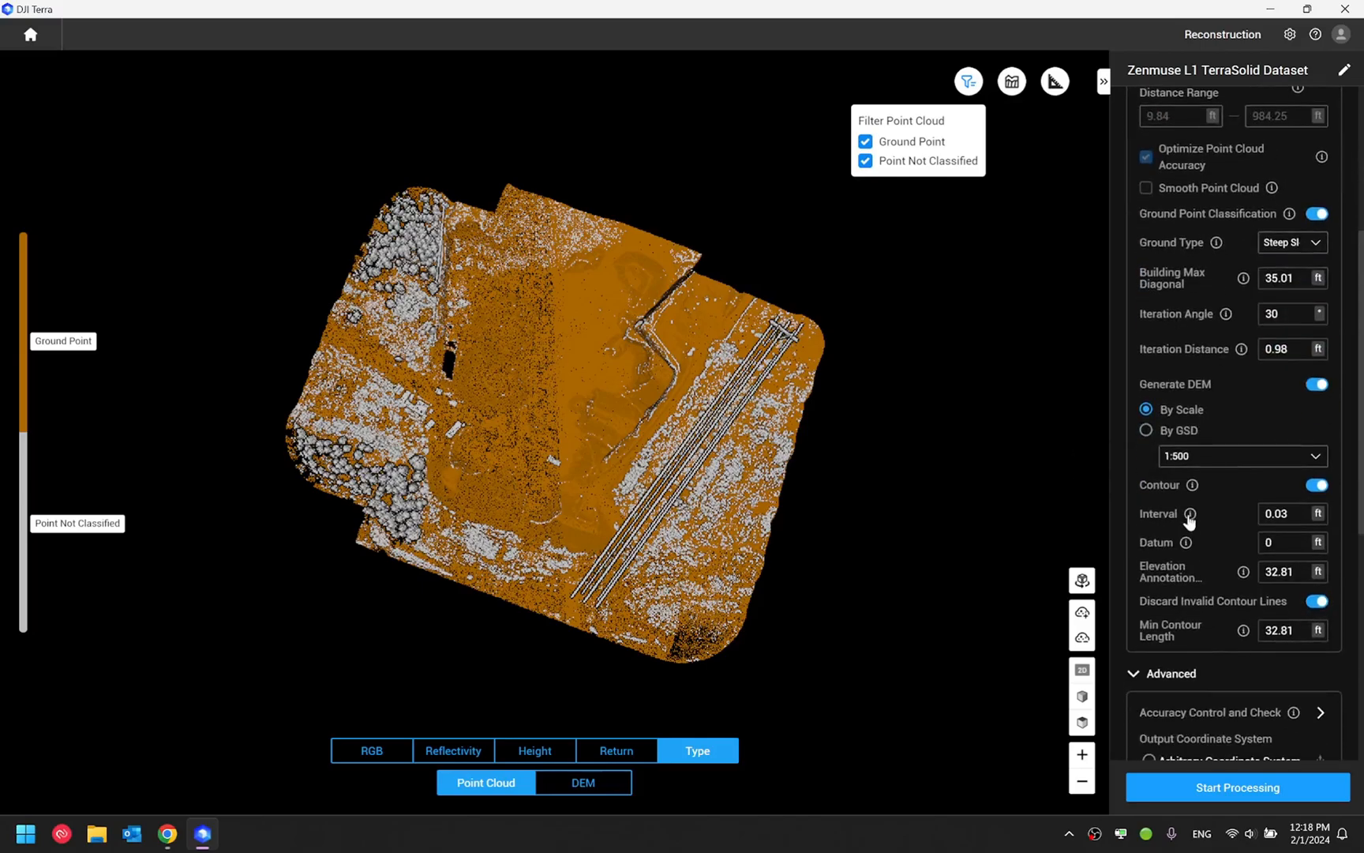
pyautogui.moveTo(1234, 495)
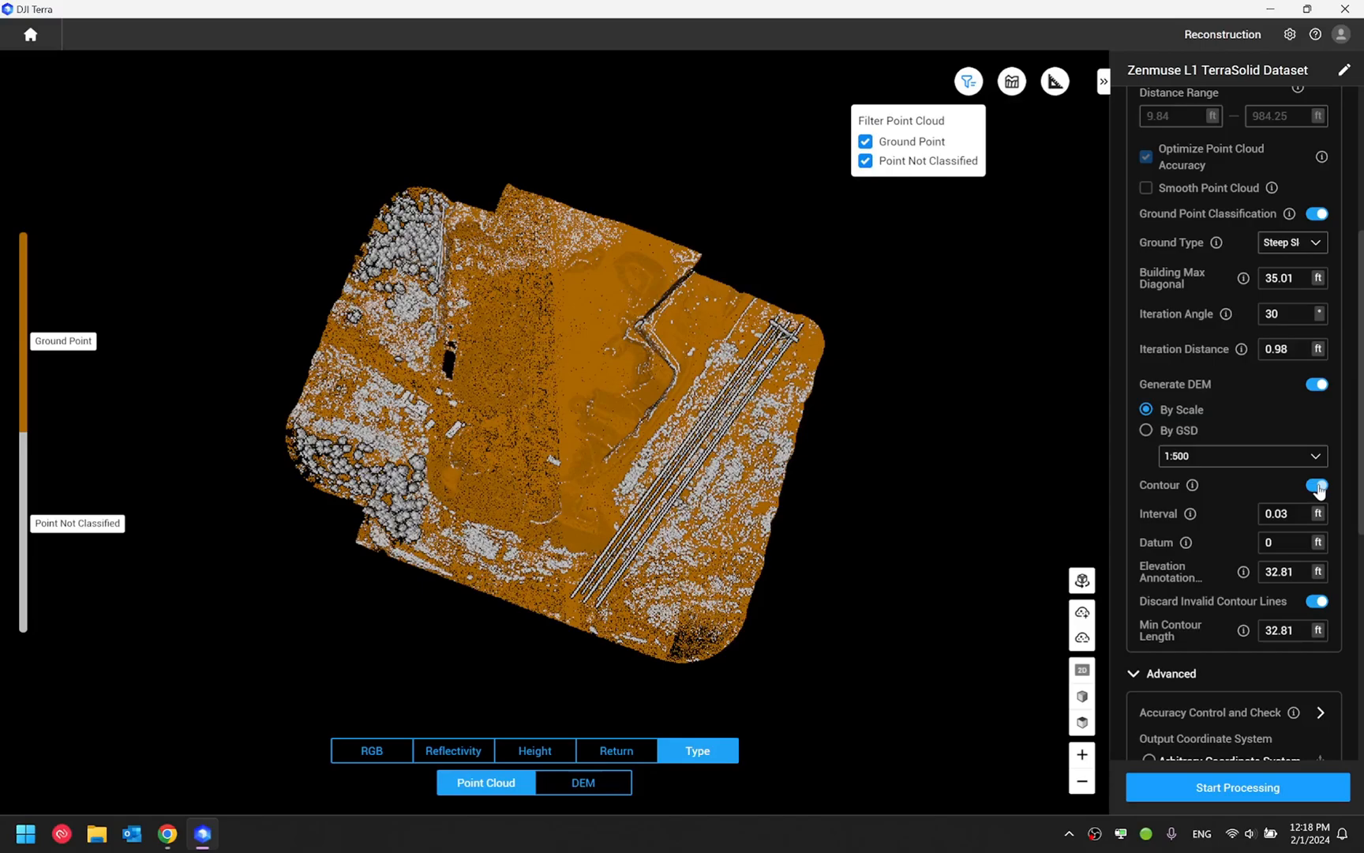
pyautogui.click(1317, 485)
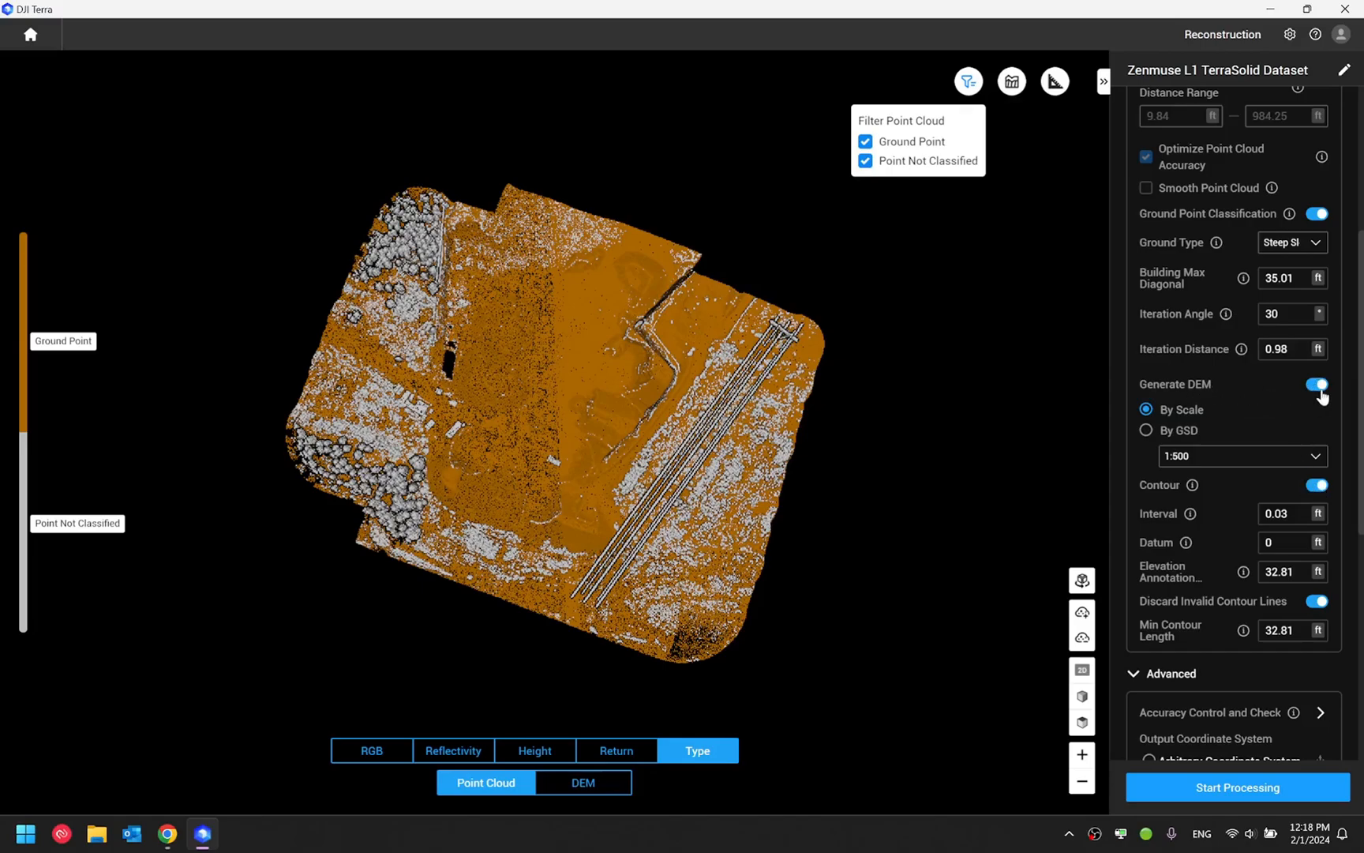
pyautogui.moveTo(1245, 244)
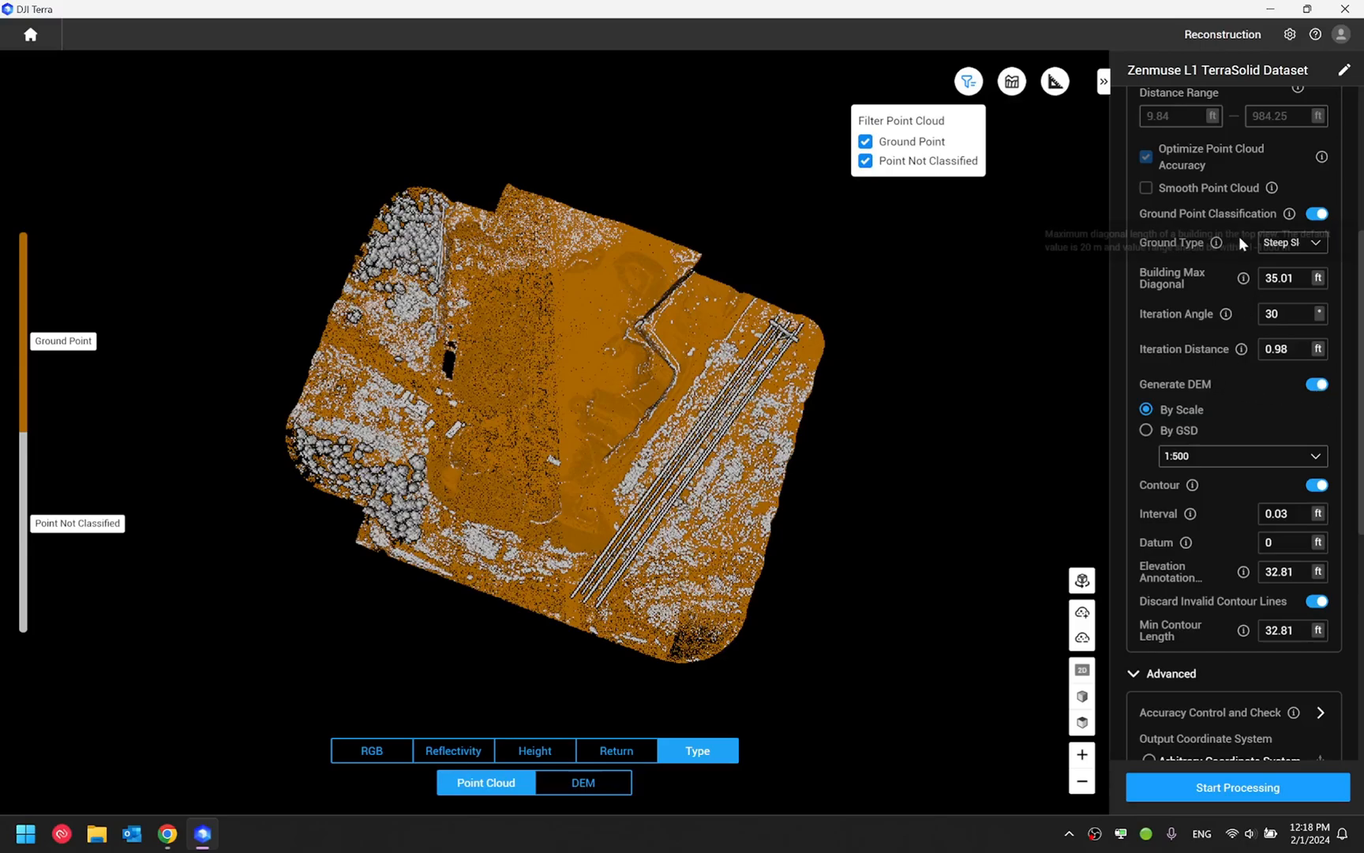
pyautogui.moveTo(1234, 213)
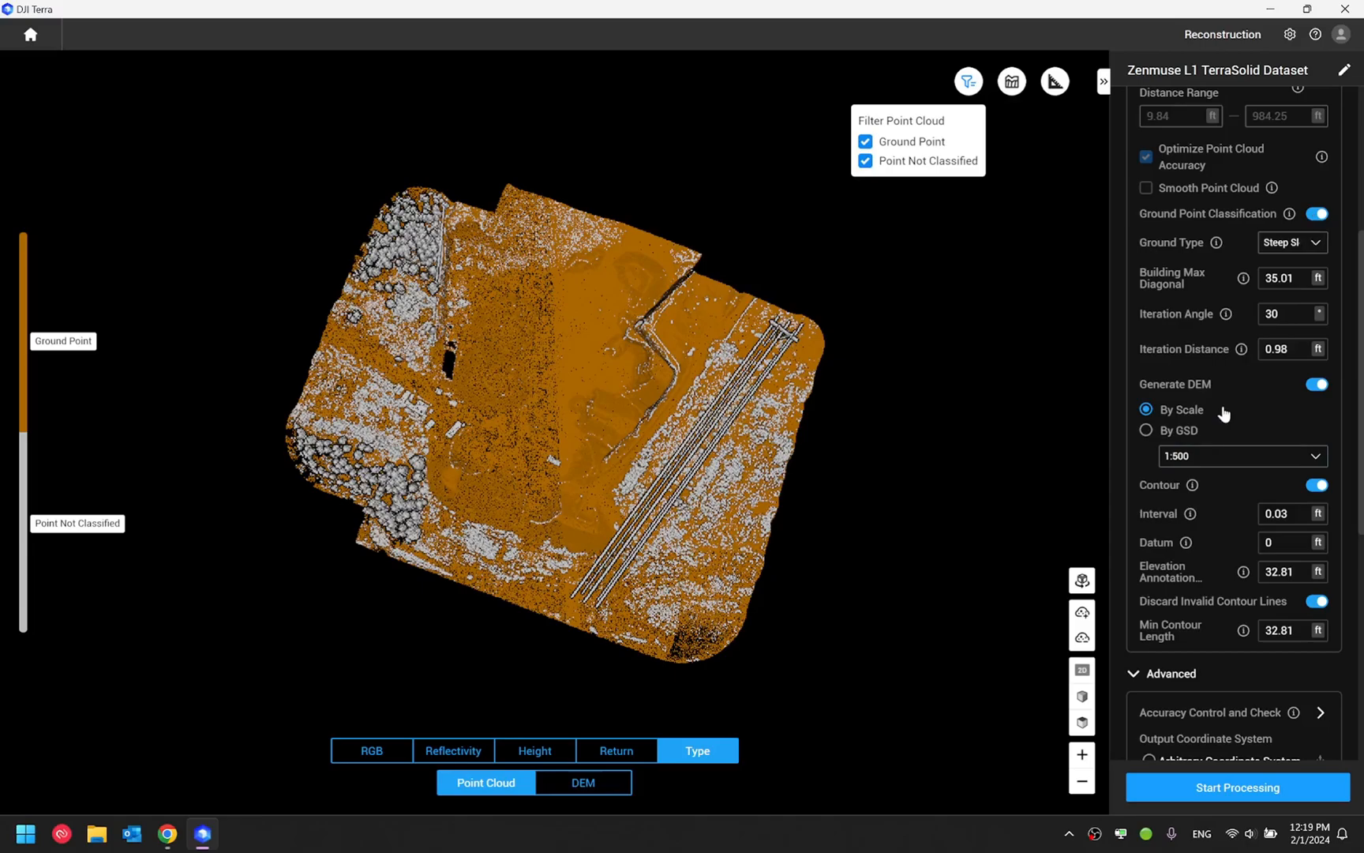
pyautogui.moveTo(1237, 389)
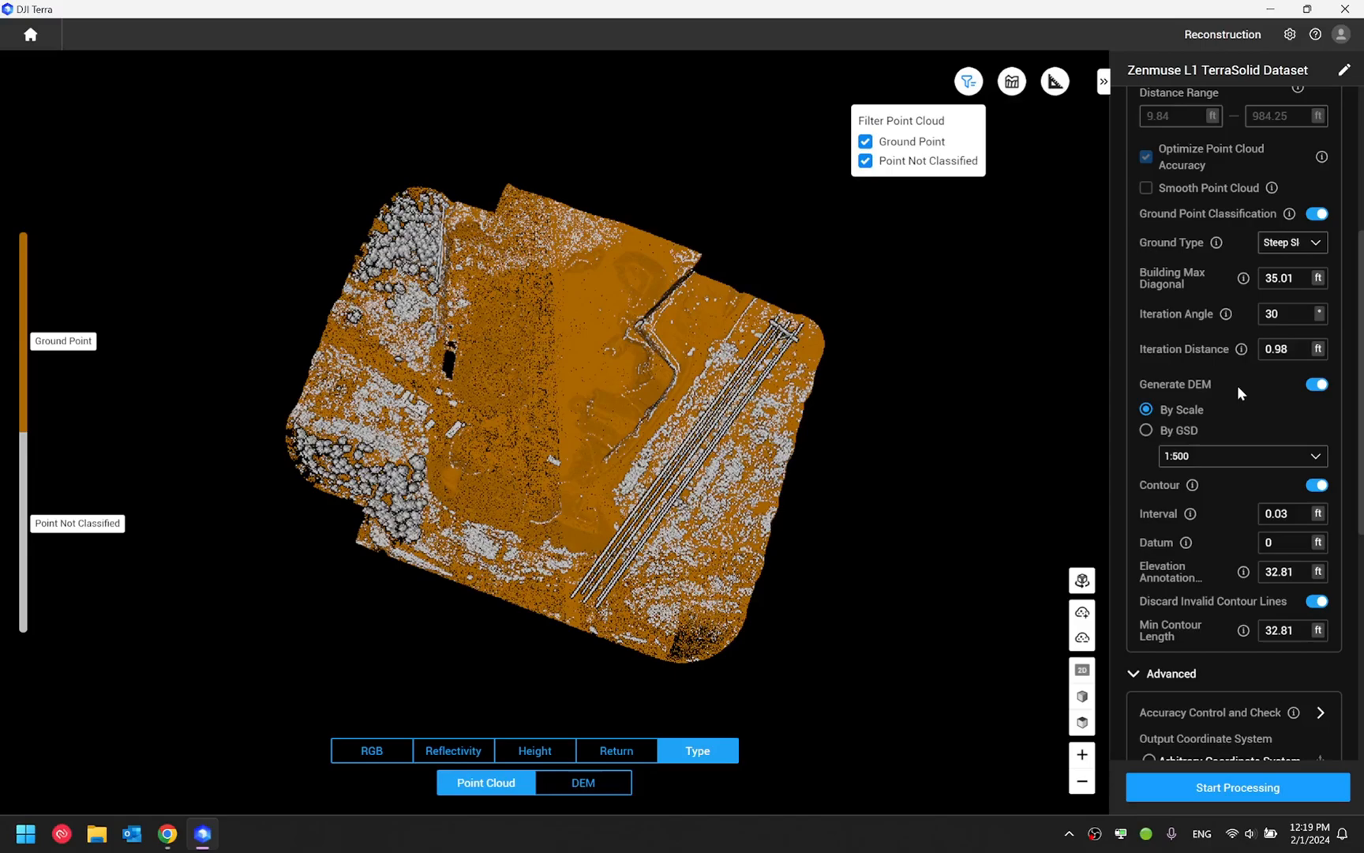
pyautogui.moveTo(1196, 396)
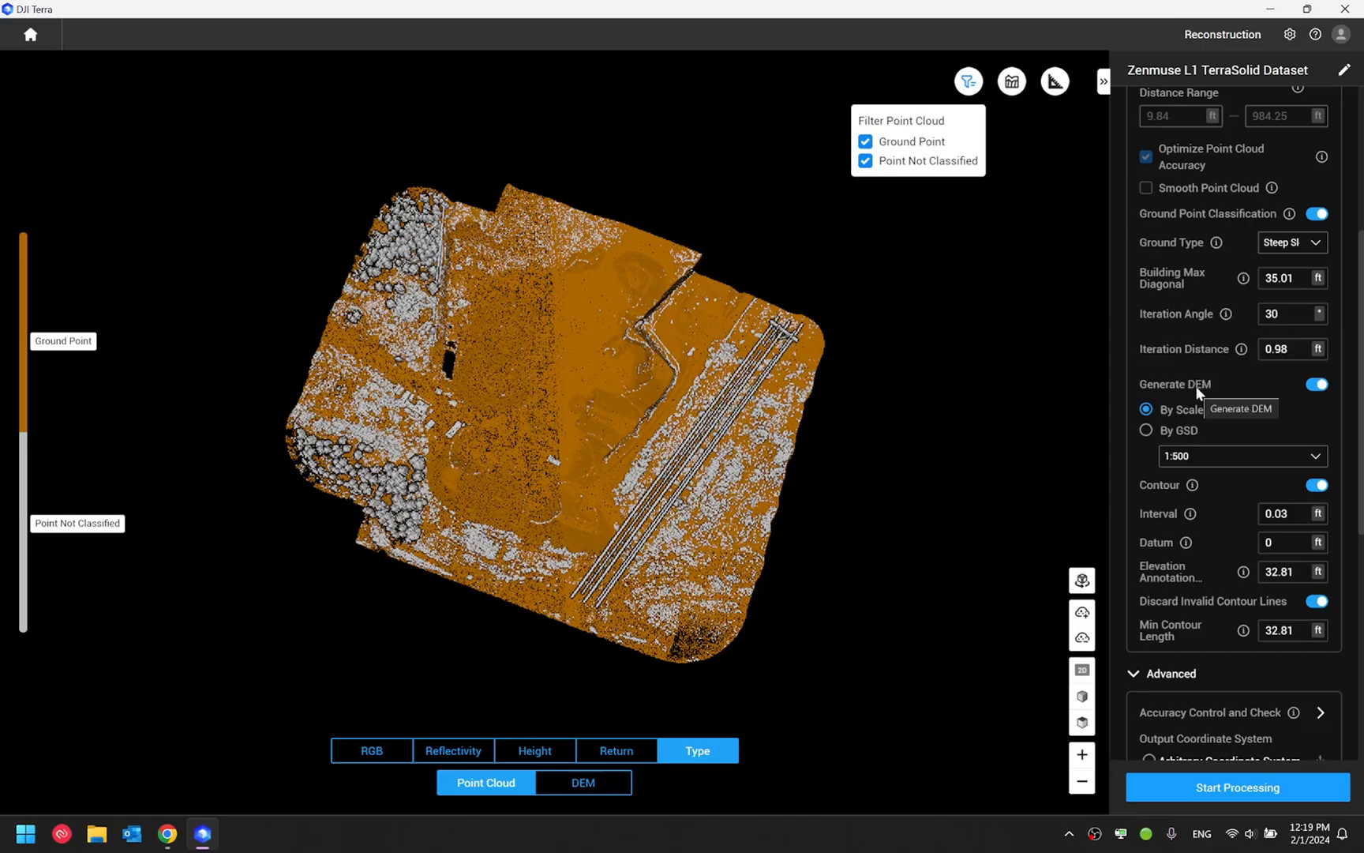
pyautogui.moveTo(1198, 229)
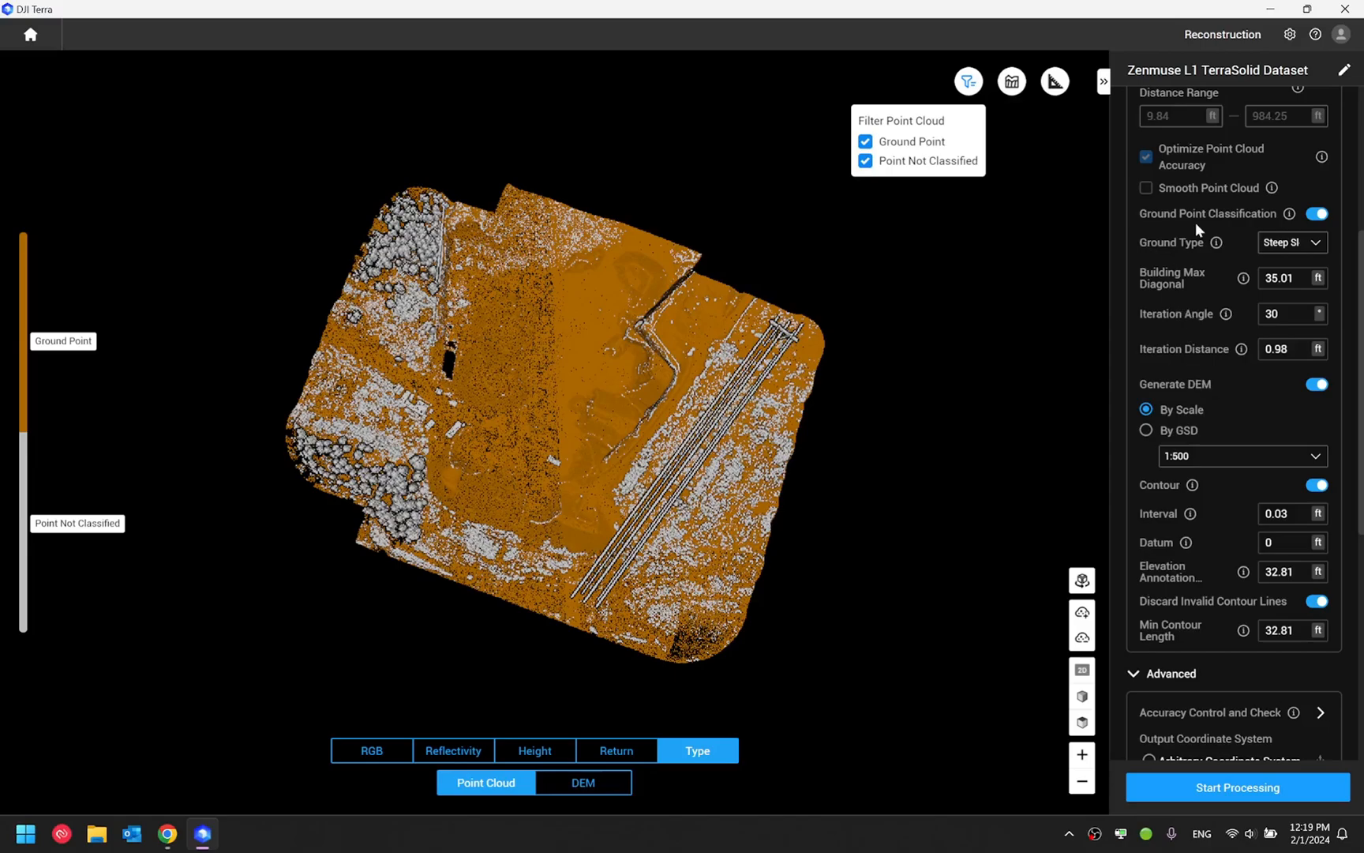
pyautogui.moveTo(1227, 242)
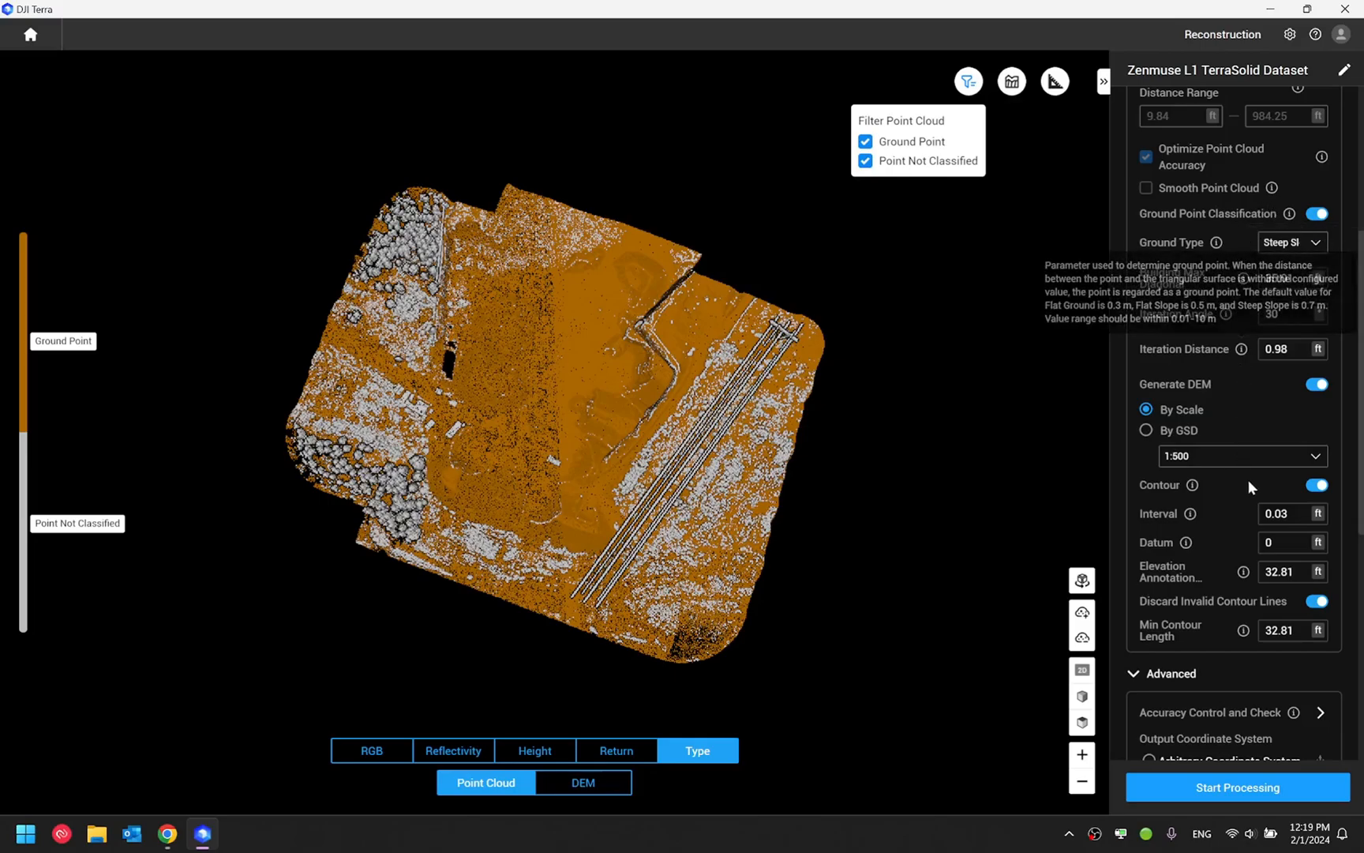
pyautogui.scroll(-3)
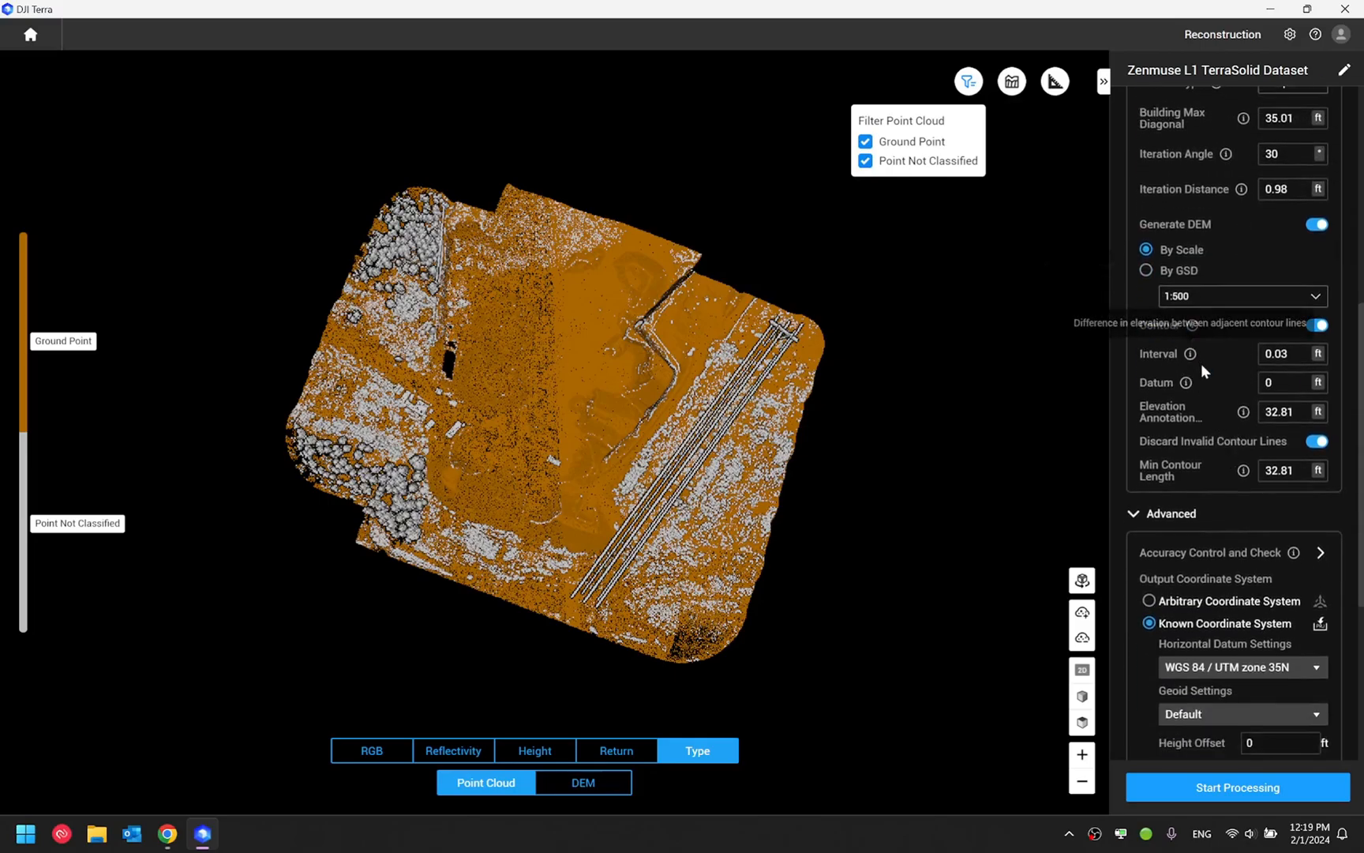
pyautogui.scroll(-3)
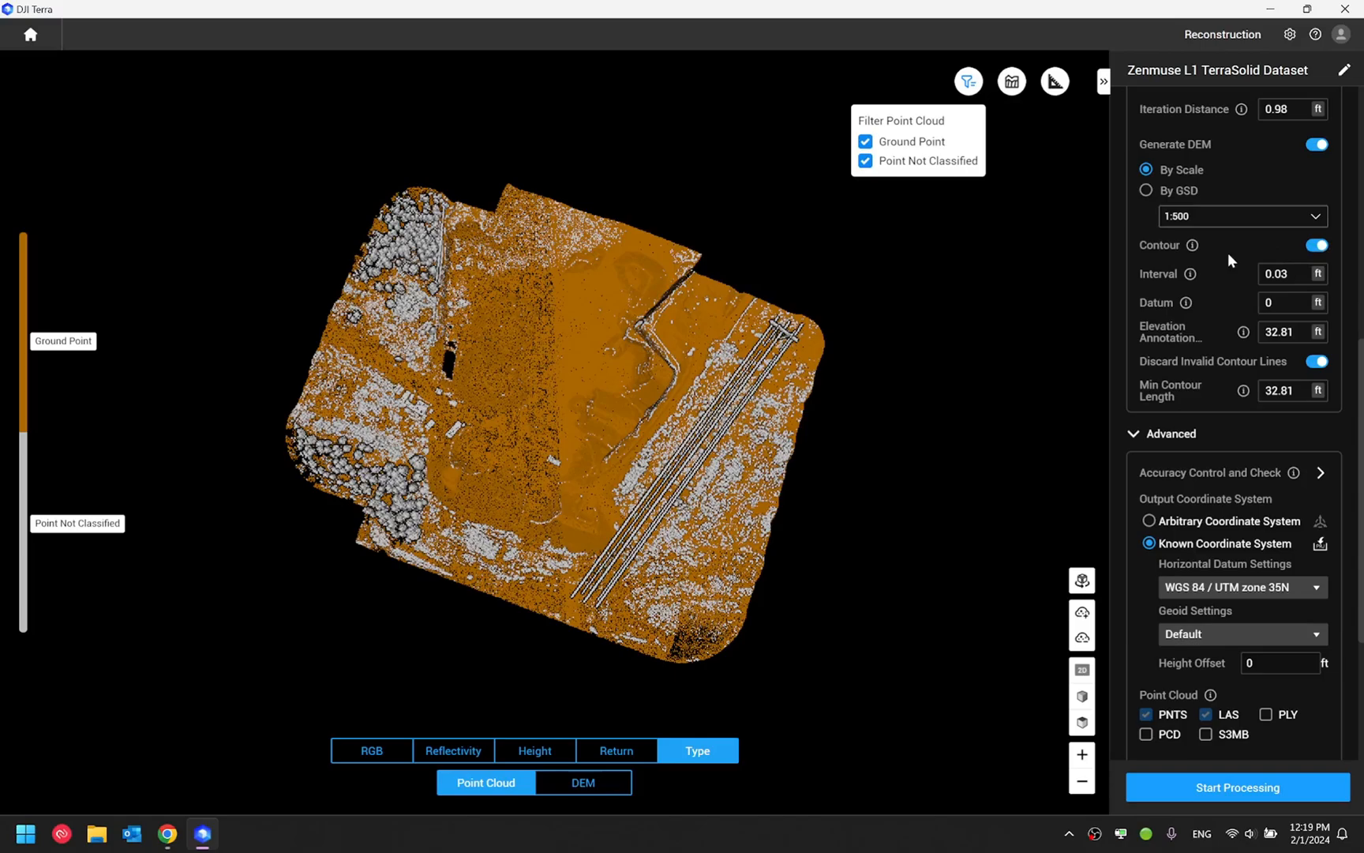
pyautogui.moveTo(1175, 300)
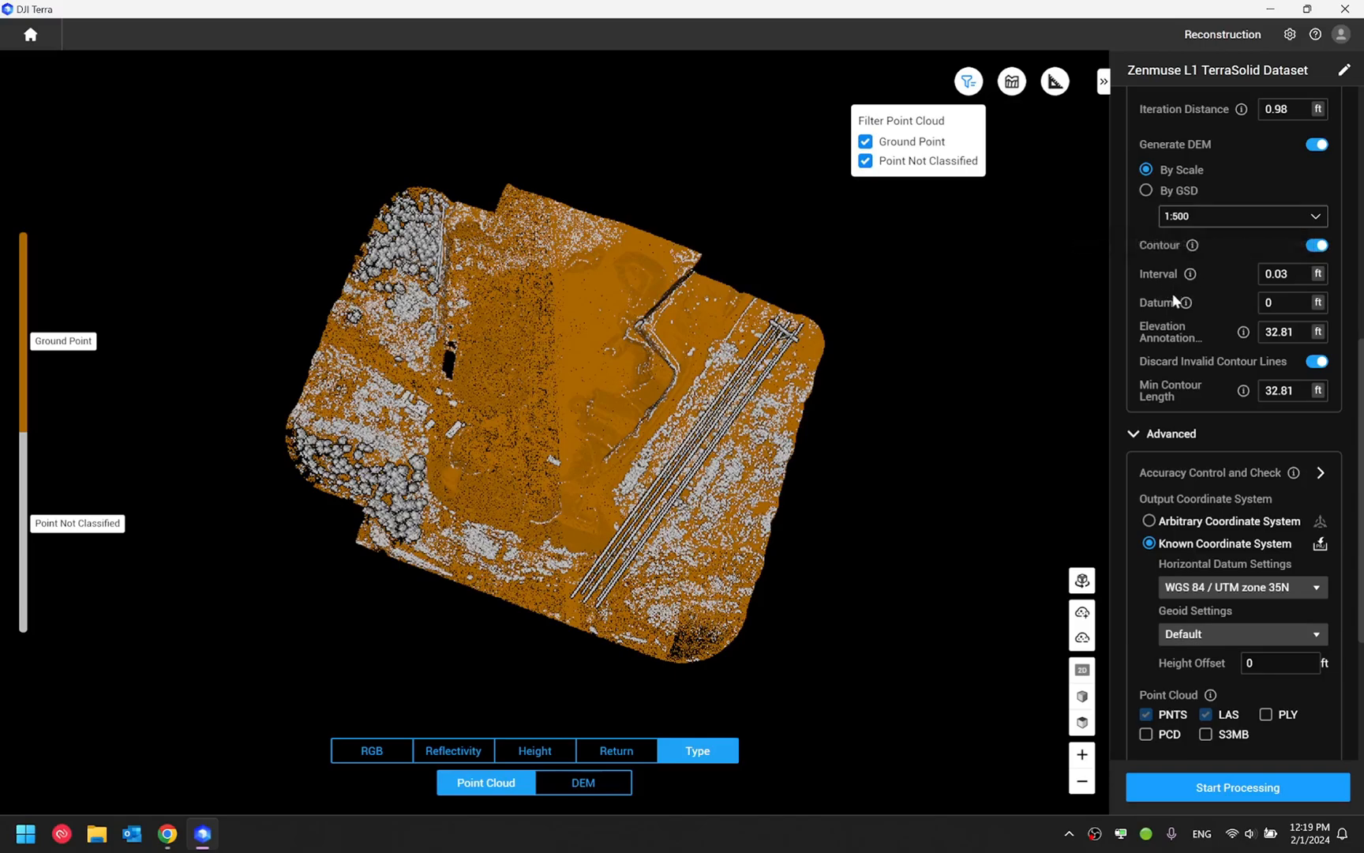
pyautogui.moveTo(1196, 339)
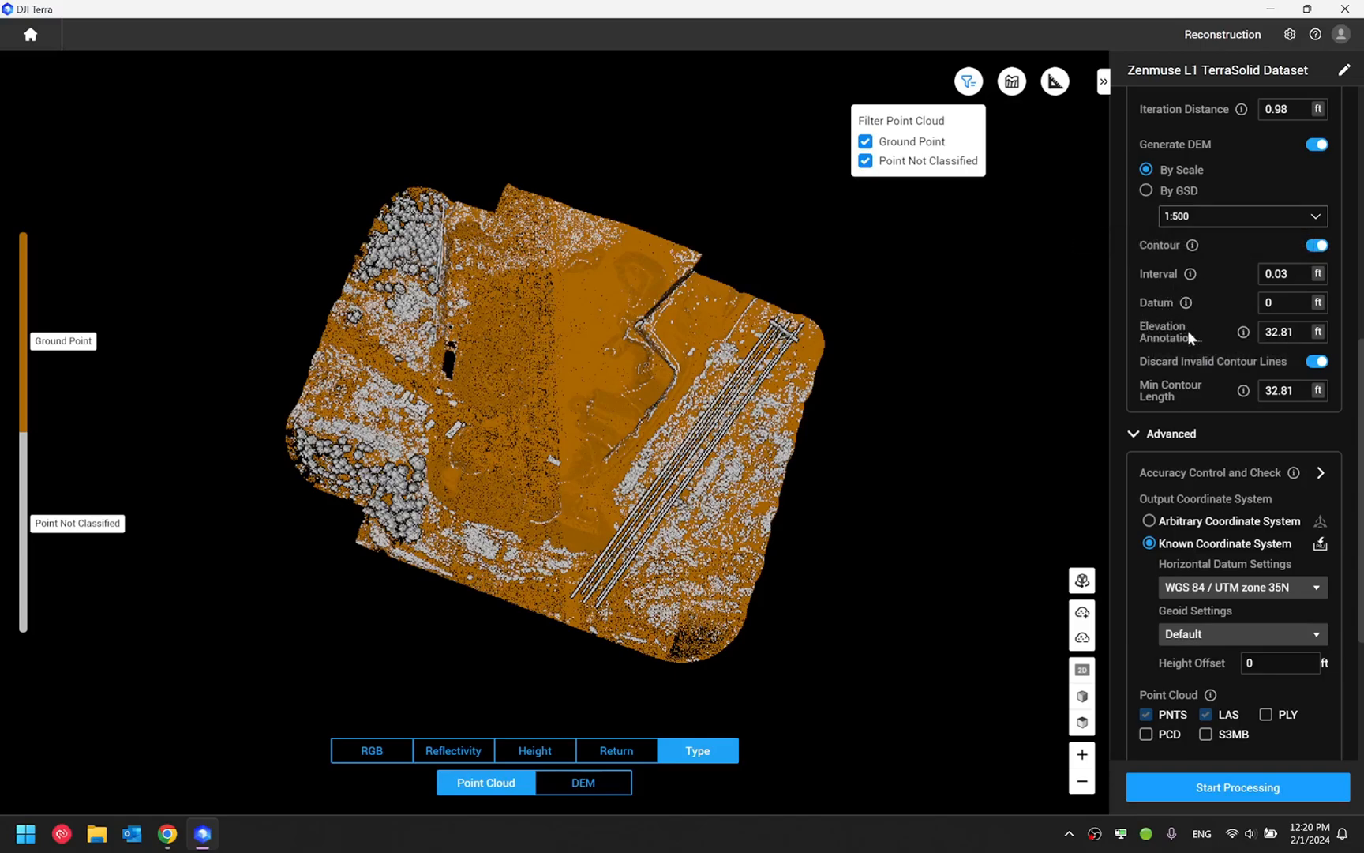
pyautogui.moveTo(1179, 376)
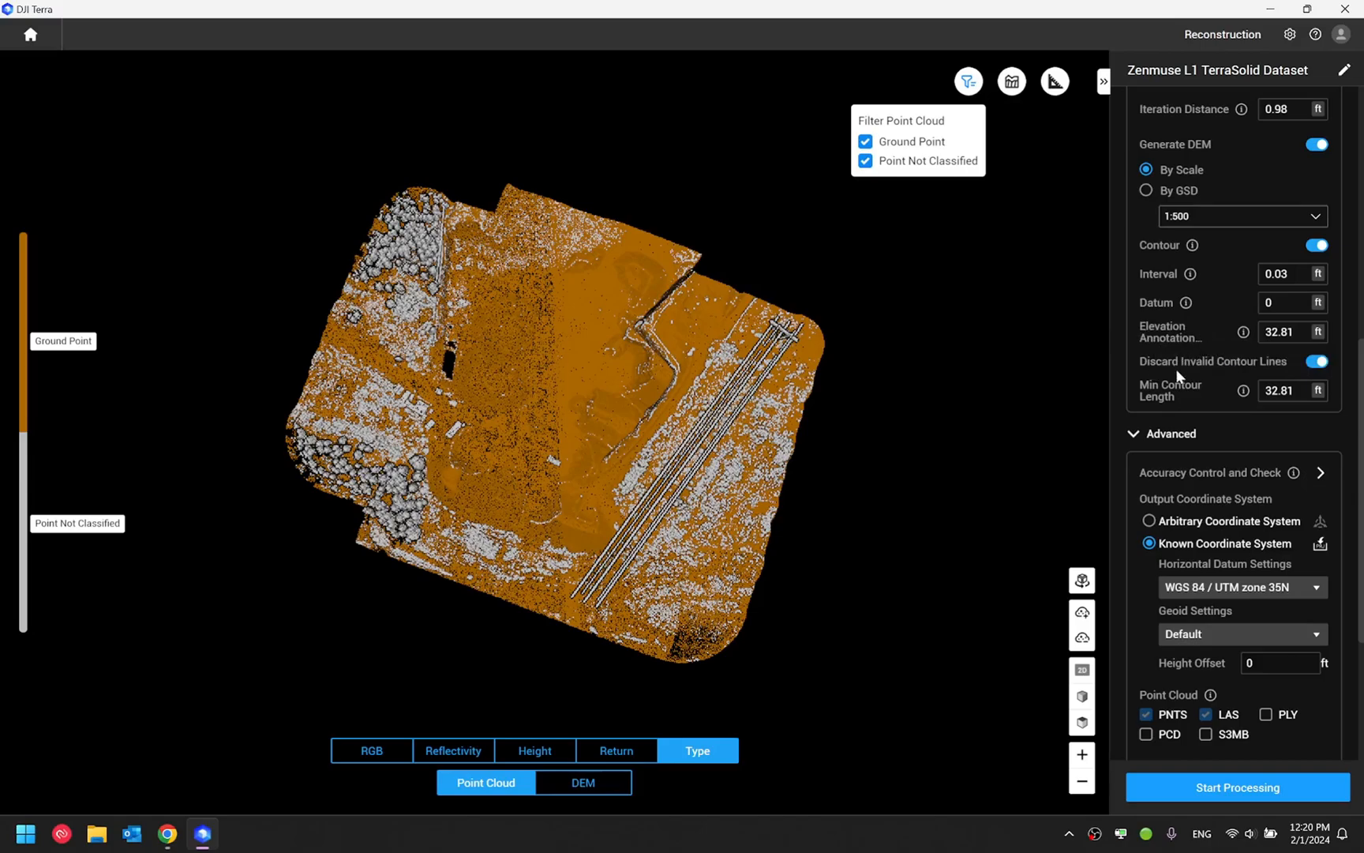
pyautogui.moveTo(1212, 391)
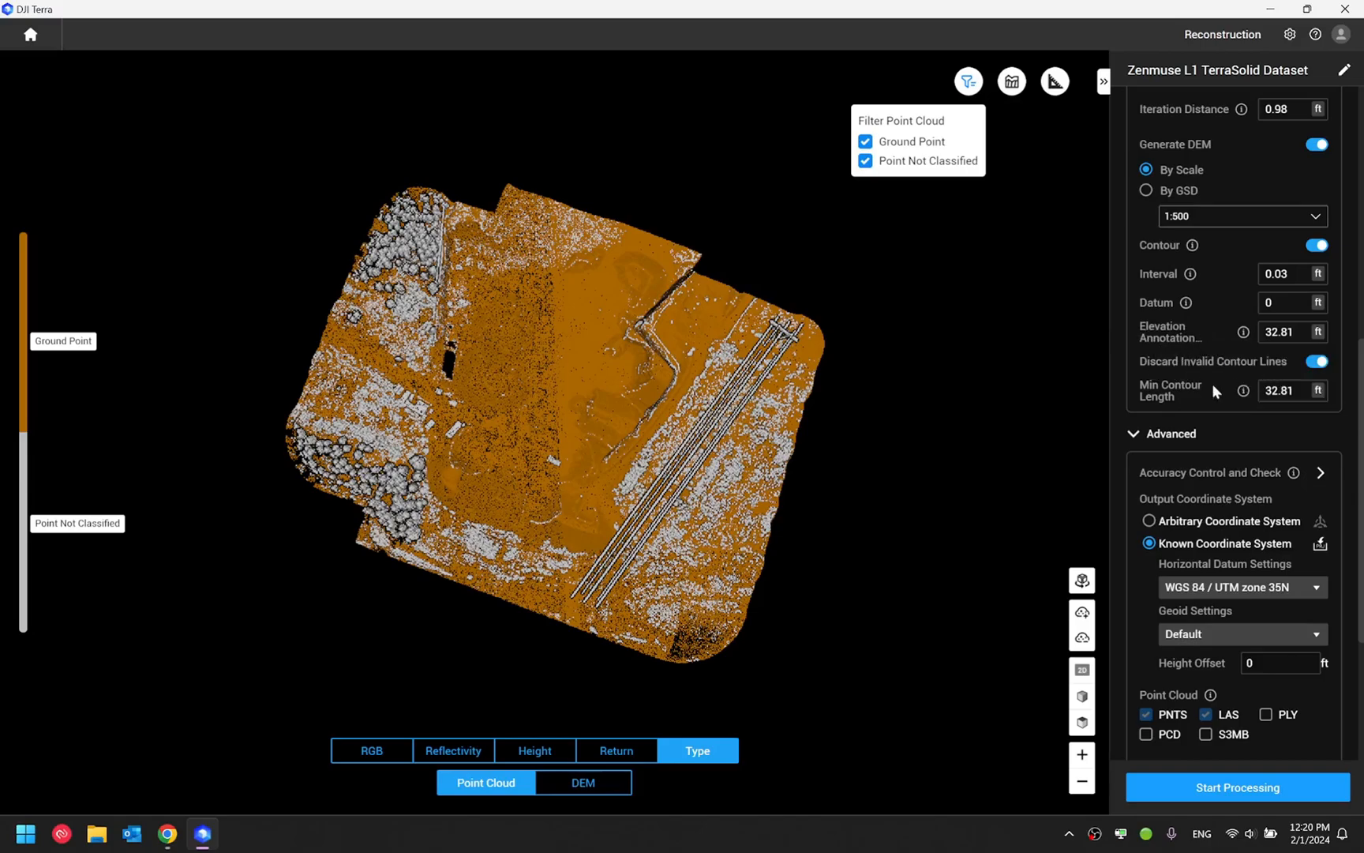
pyautogui.moveTo(1176, 409)
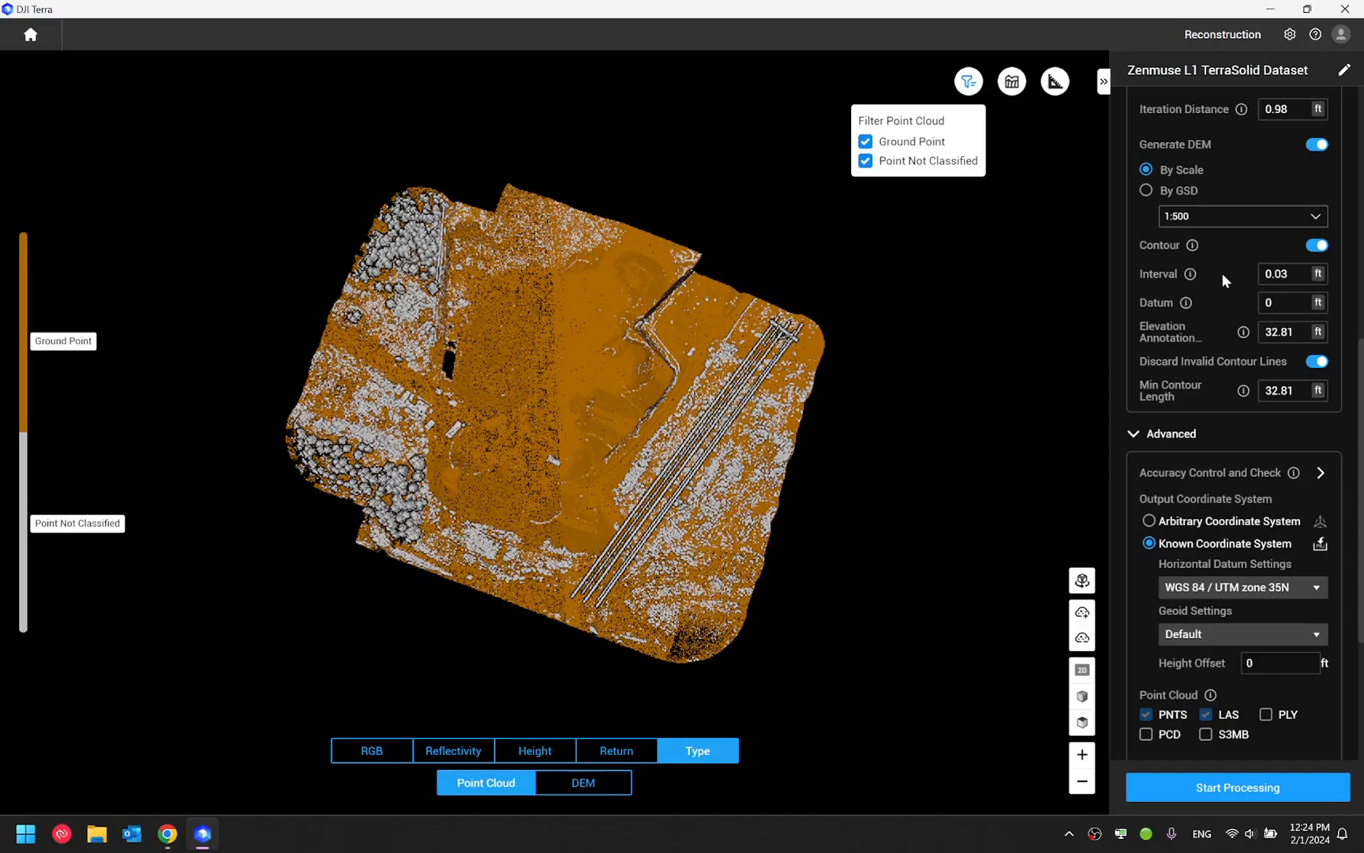
# - Enter 0.98 m as the contour interval so it reads 3.28 ft
pyautogui.click(1287, 273)
pyautogui.write('1')
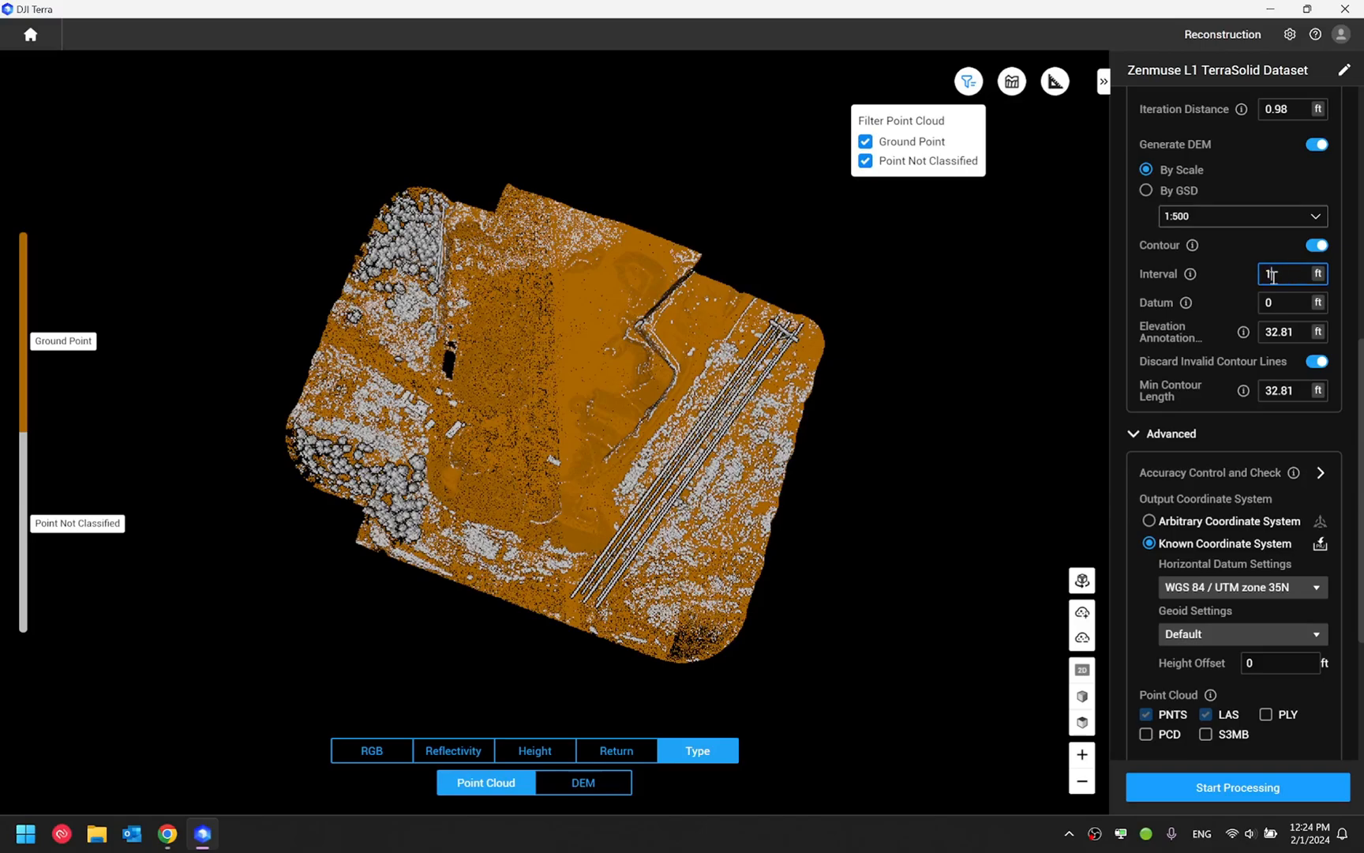
pyautogui.write('0.98')
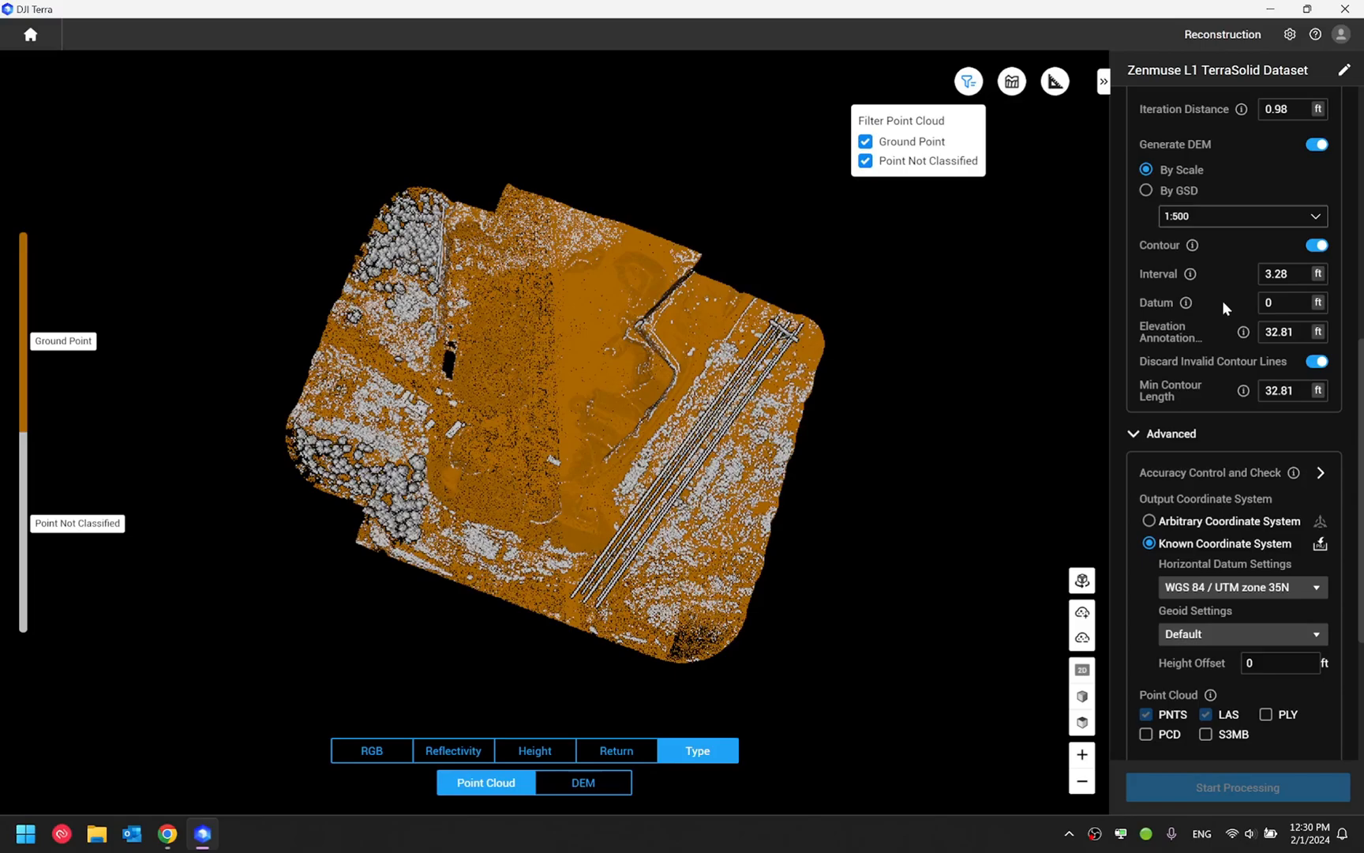
pyautogui.moveTo(1243, 332)
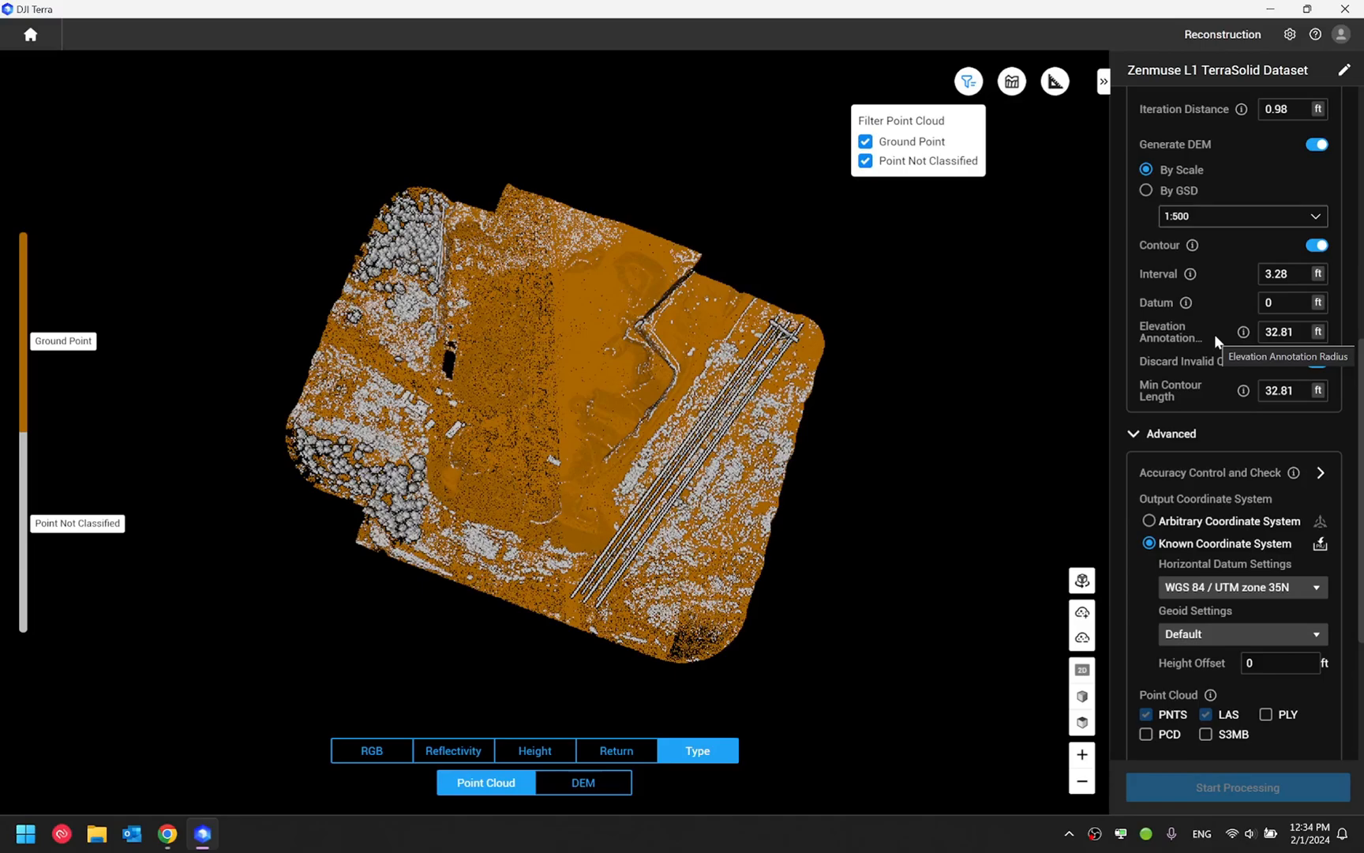
pyautogui.moveTo(1213, 372)
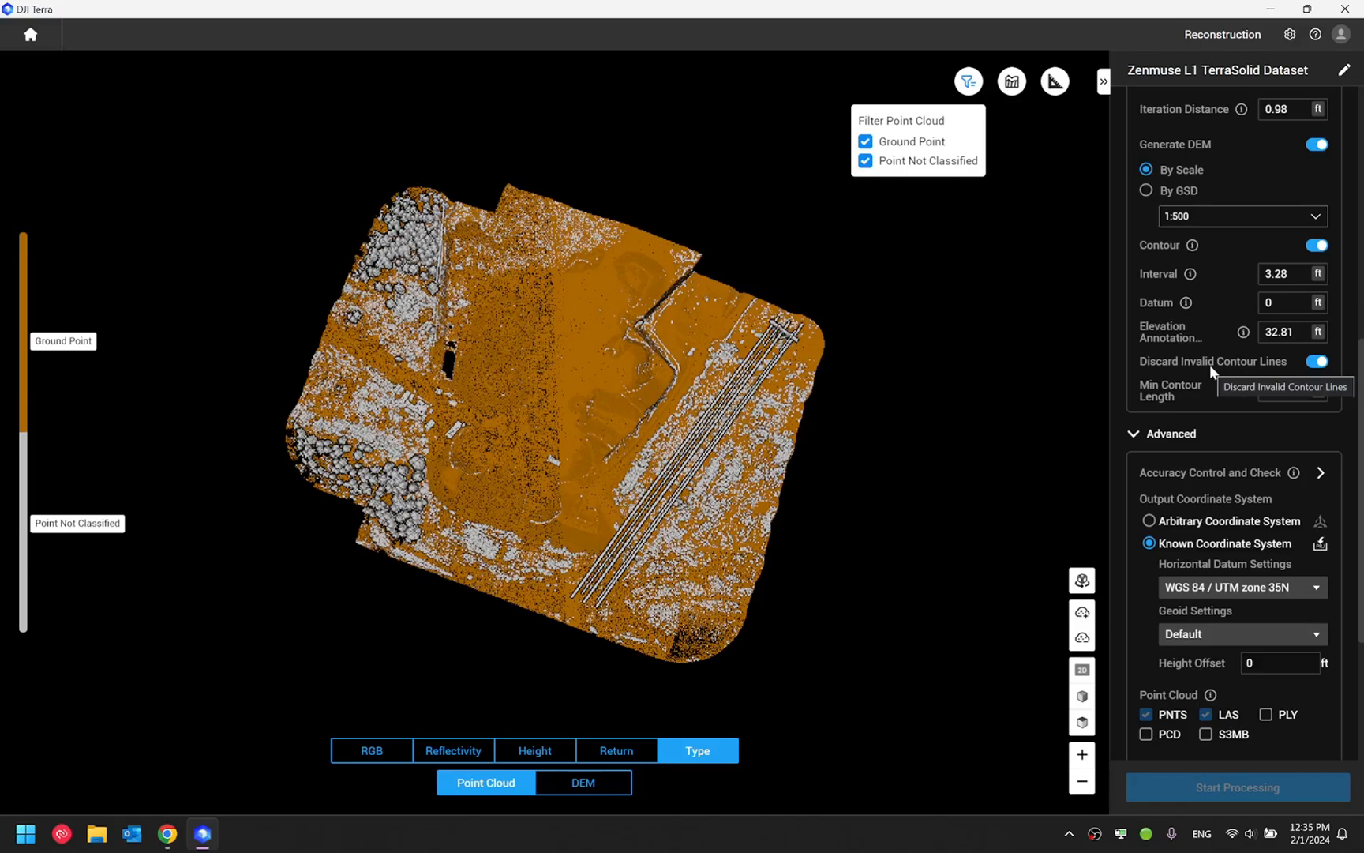
pyautogui.moveTo(1180, 407)
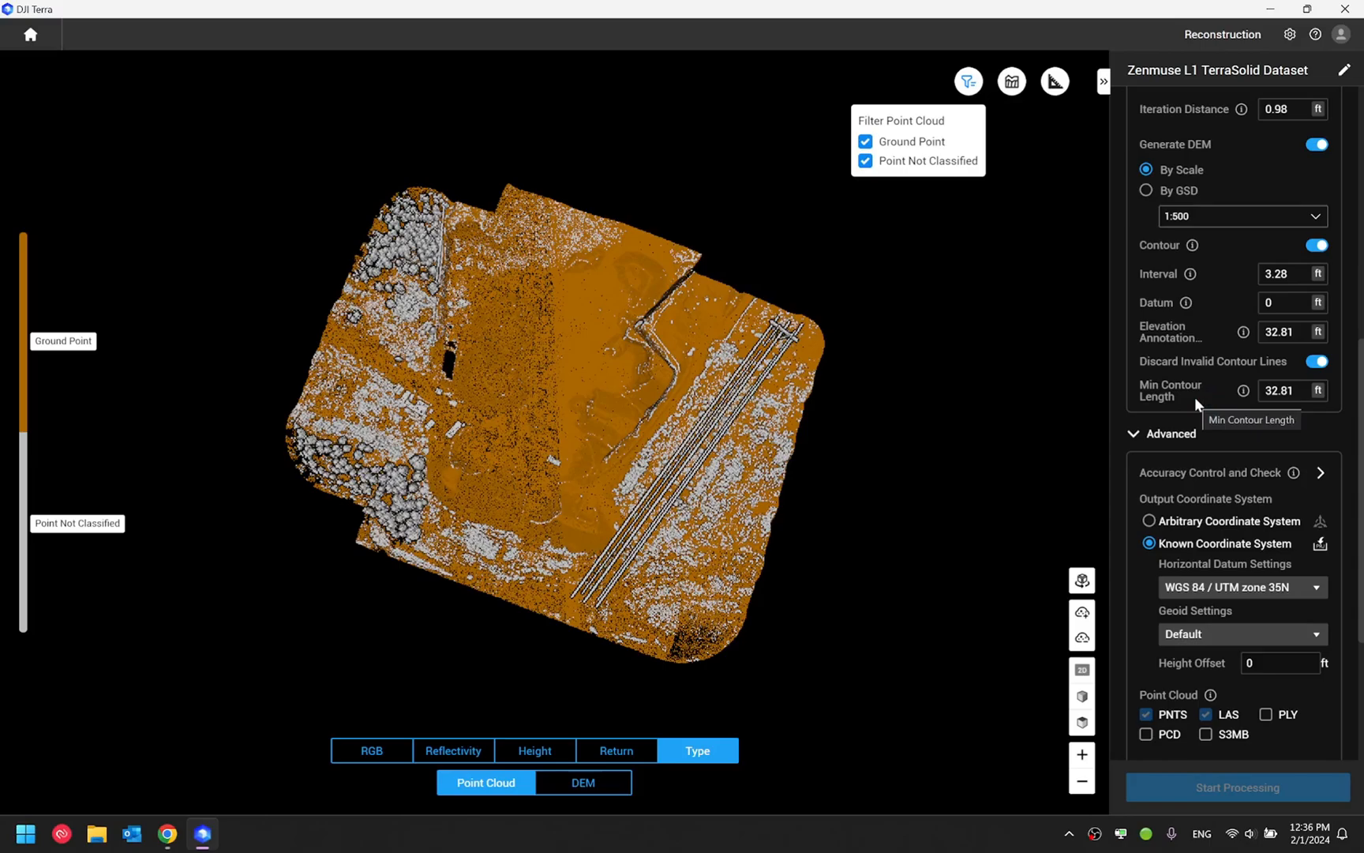
pyautogui.moveTo(1223, 429)
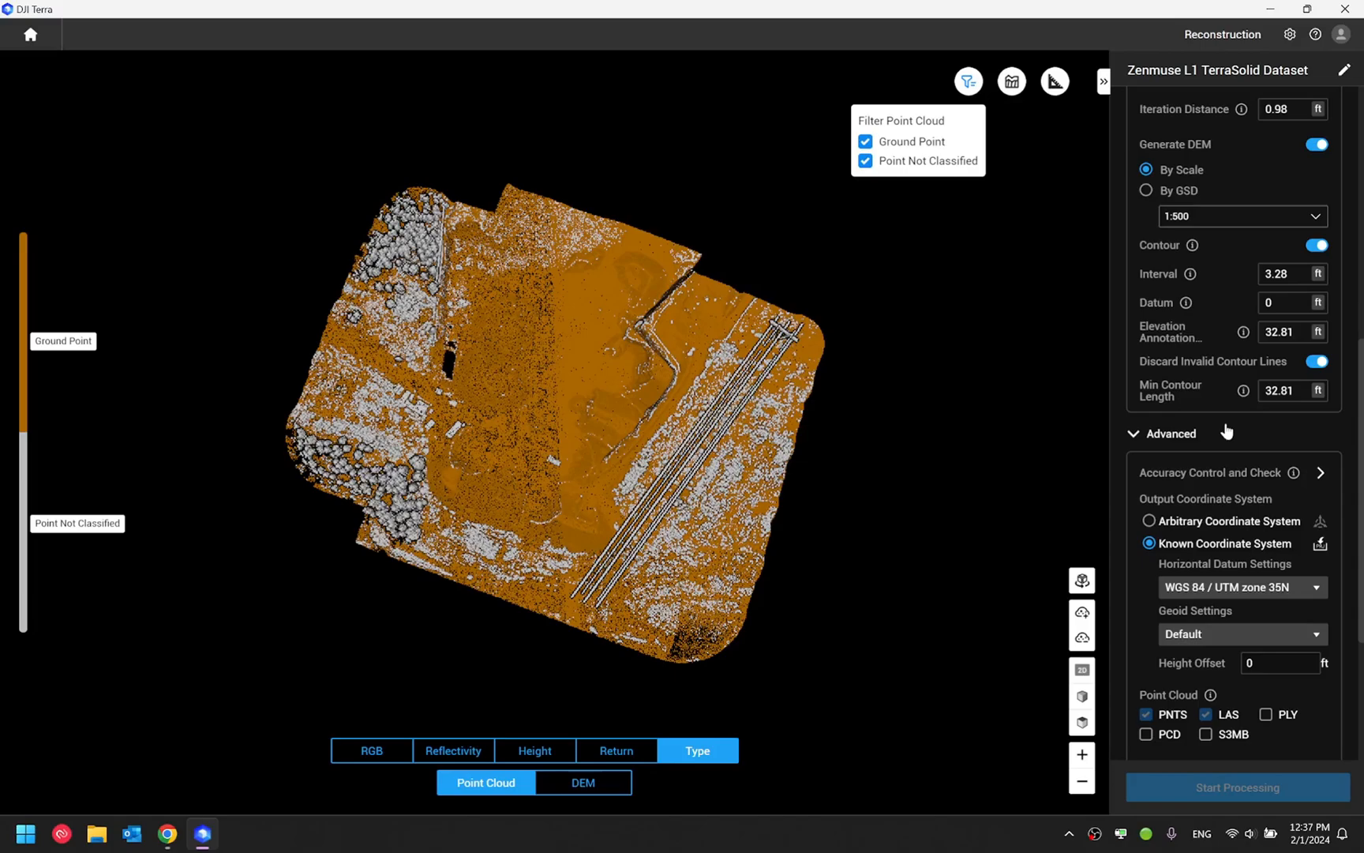
pyautogui.moveTo(68, 56)
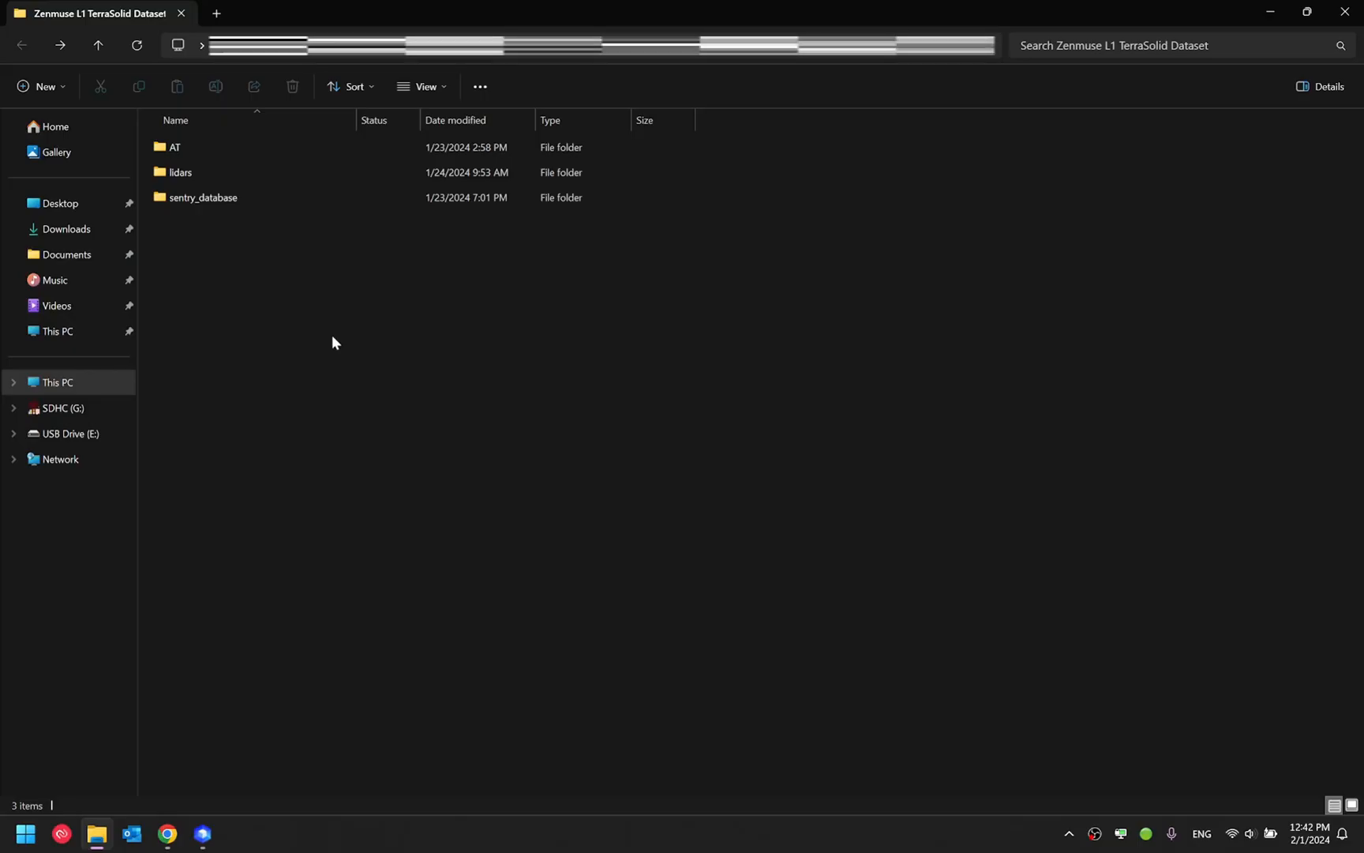
# - Open lidars and then its terra_contour output folder
pyautogui.doubleClick(180, 172)
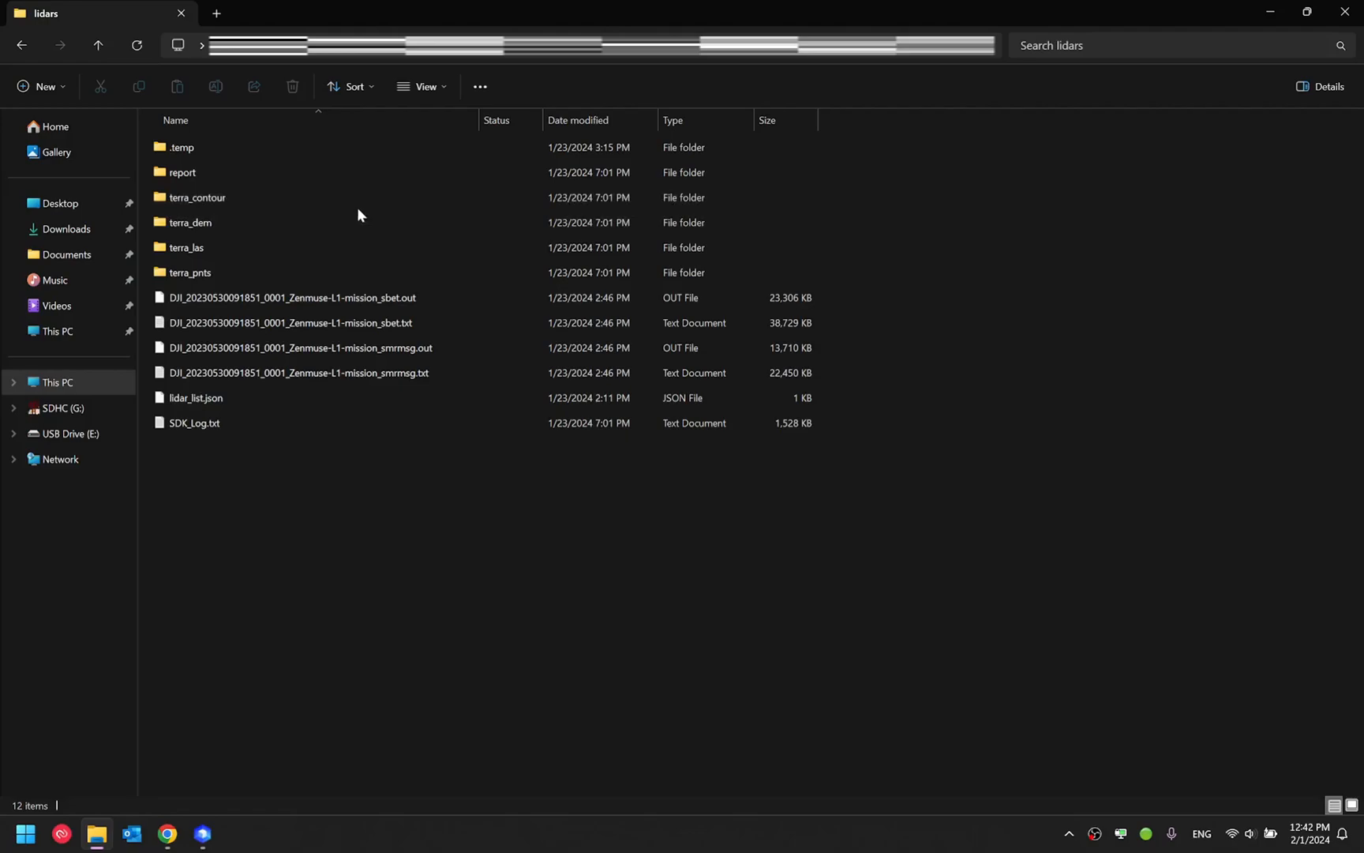
pyautogui.moveTo(196, 198)
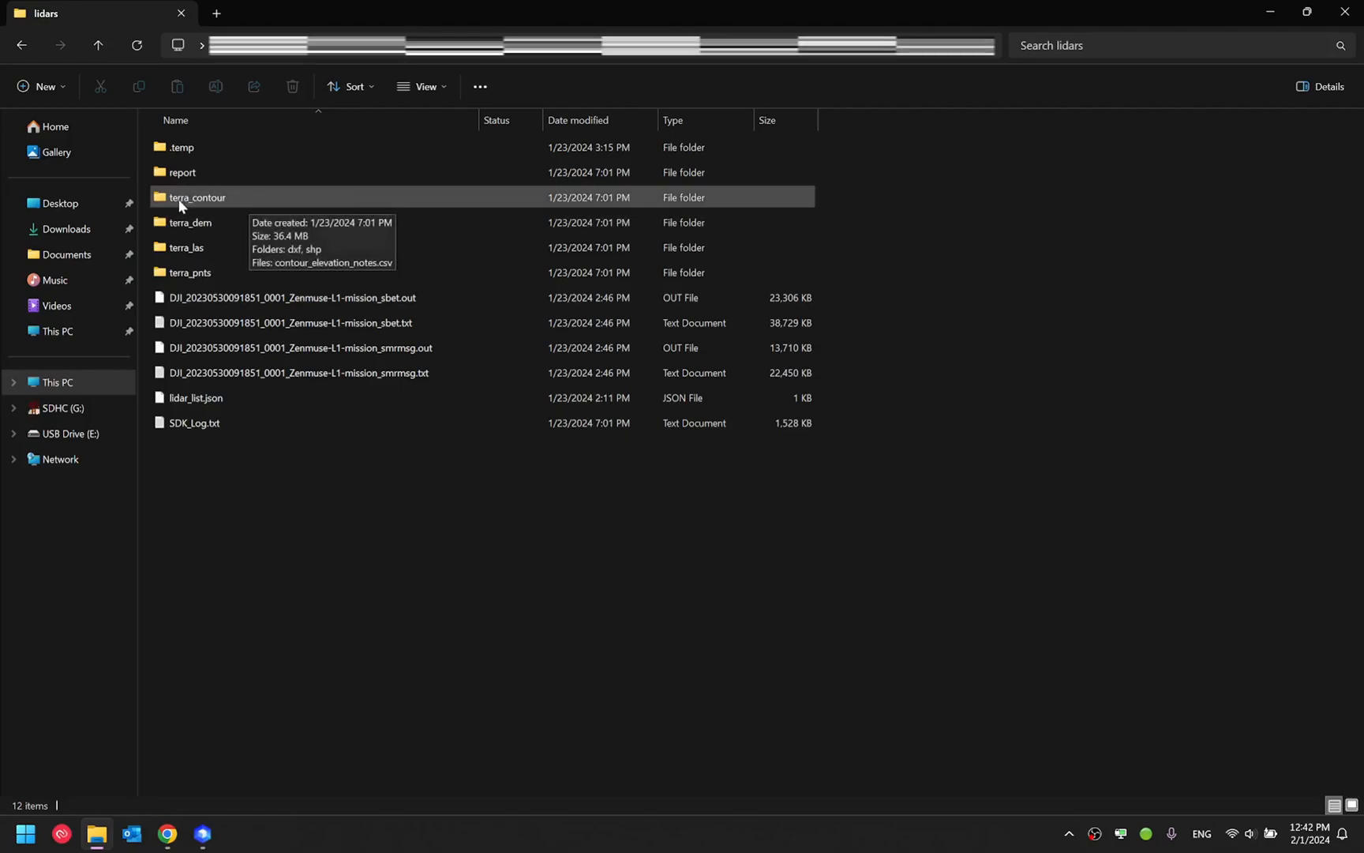
pyautogui.doubleClick(196, 197)
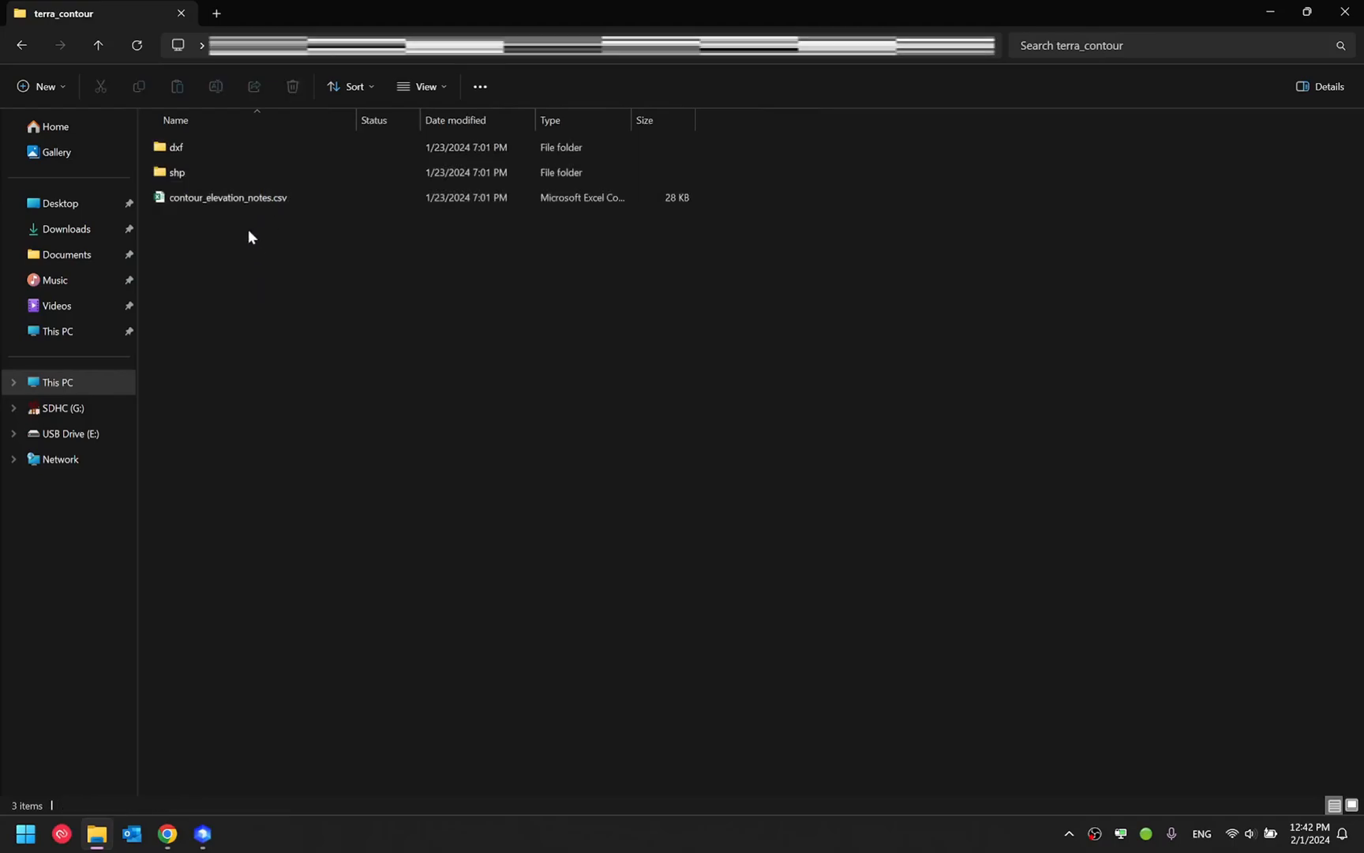
# - Point out the dxf and shp folders and contour_elevation_notes.csv
pyautogui.click(176, 171)
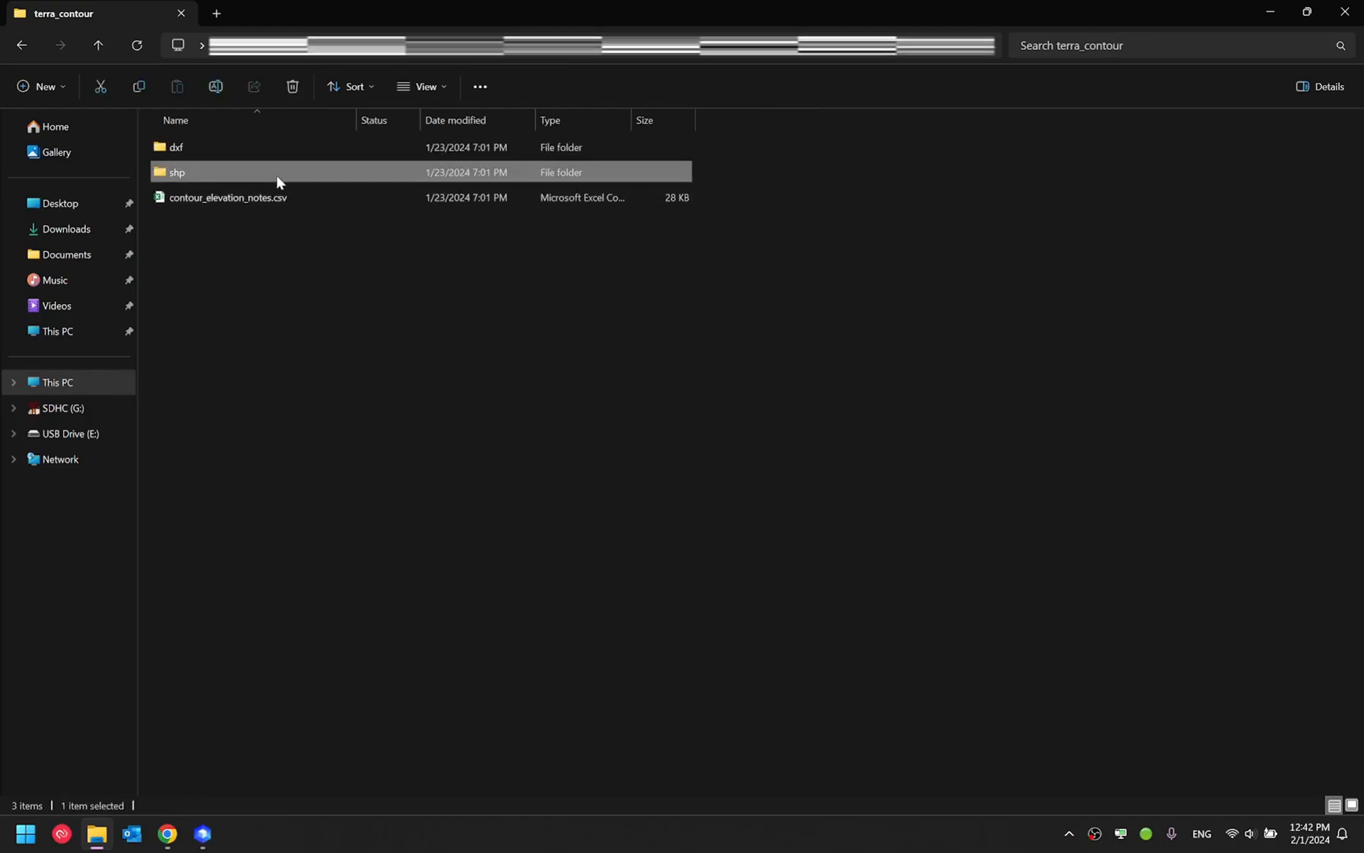
pyautogui.click(229, 197)
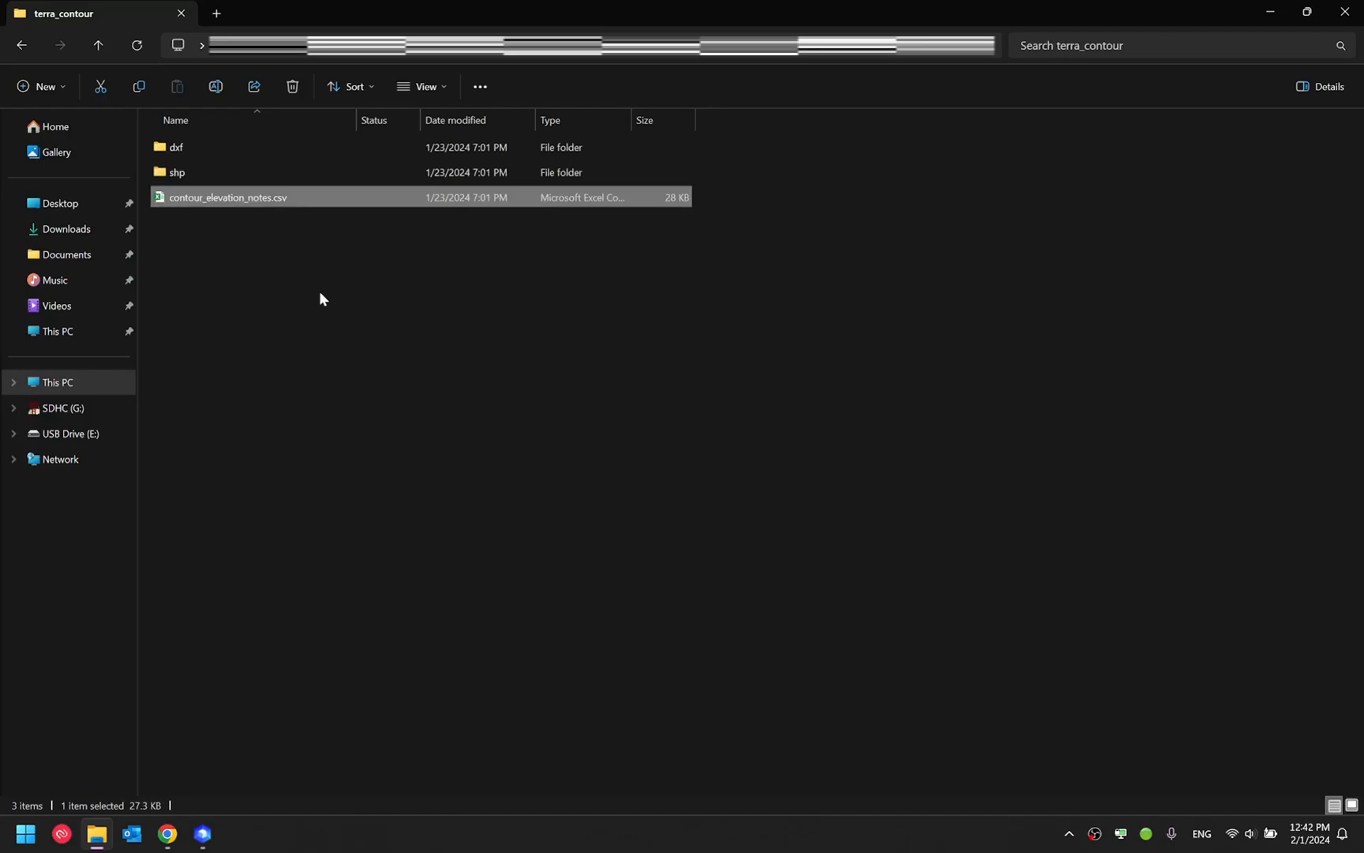
pyautogui.moveTo(264, 216)
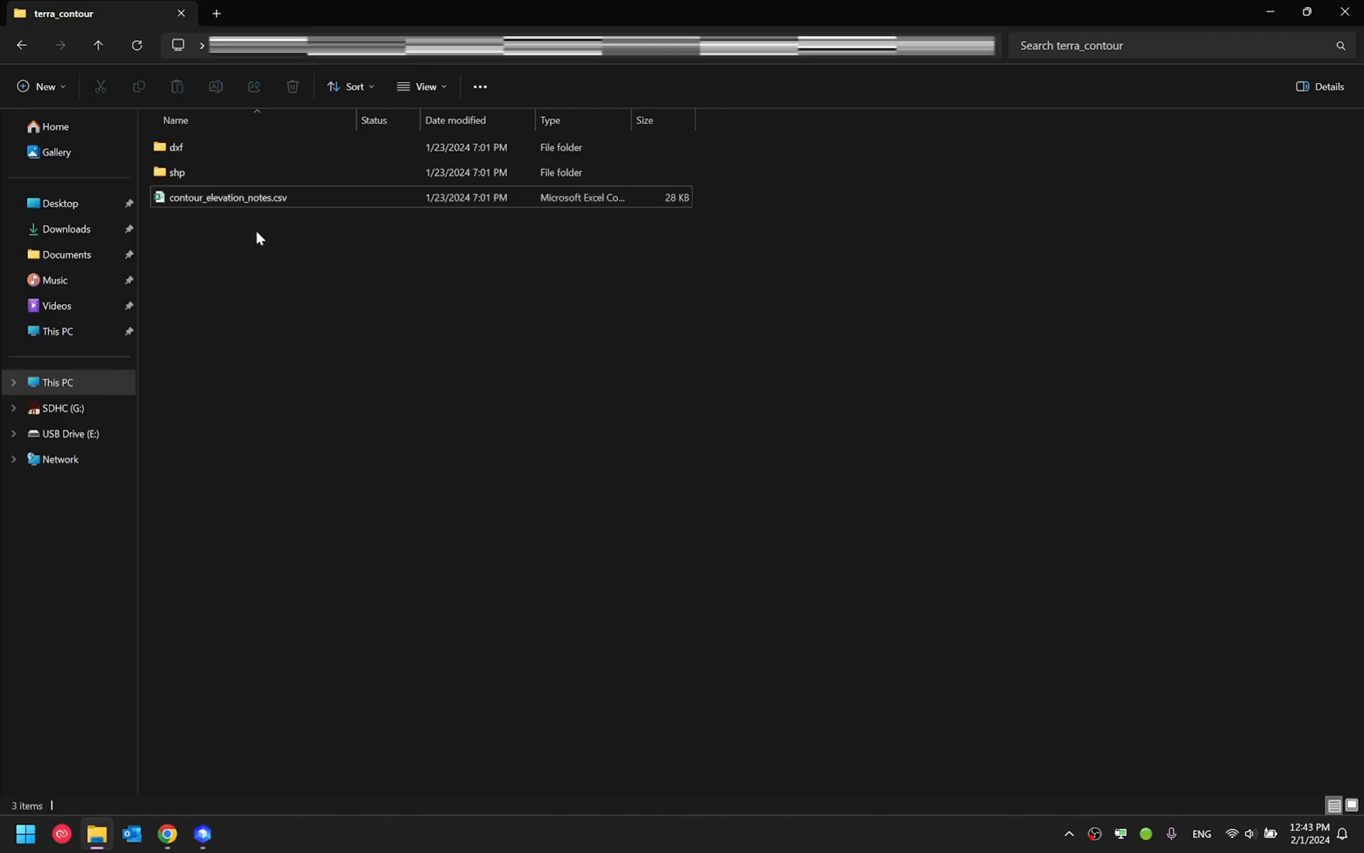
pyautogui.click(176, 147)
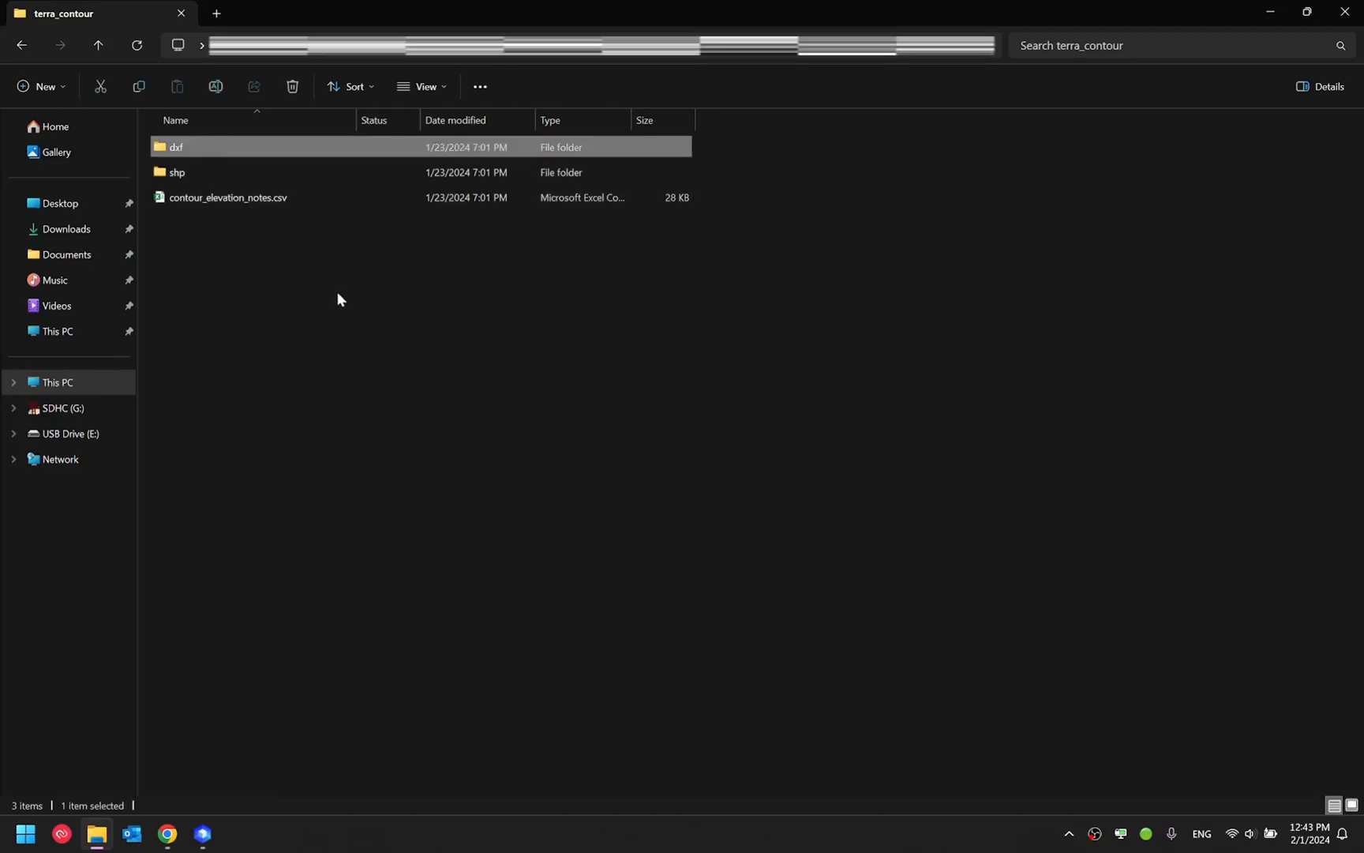
pyautogui.click(177, 171)
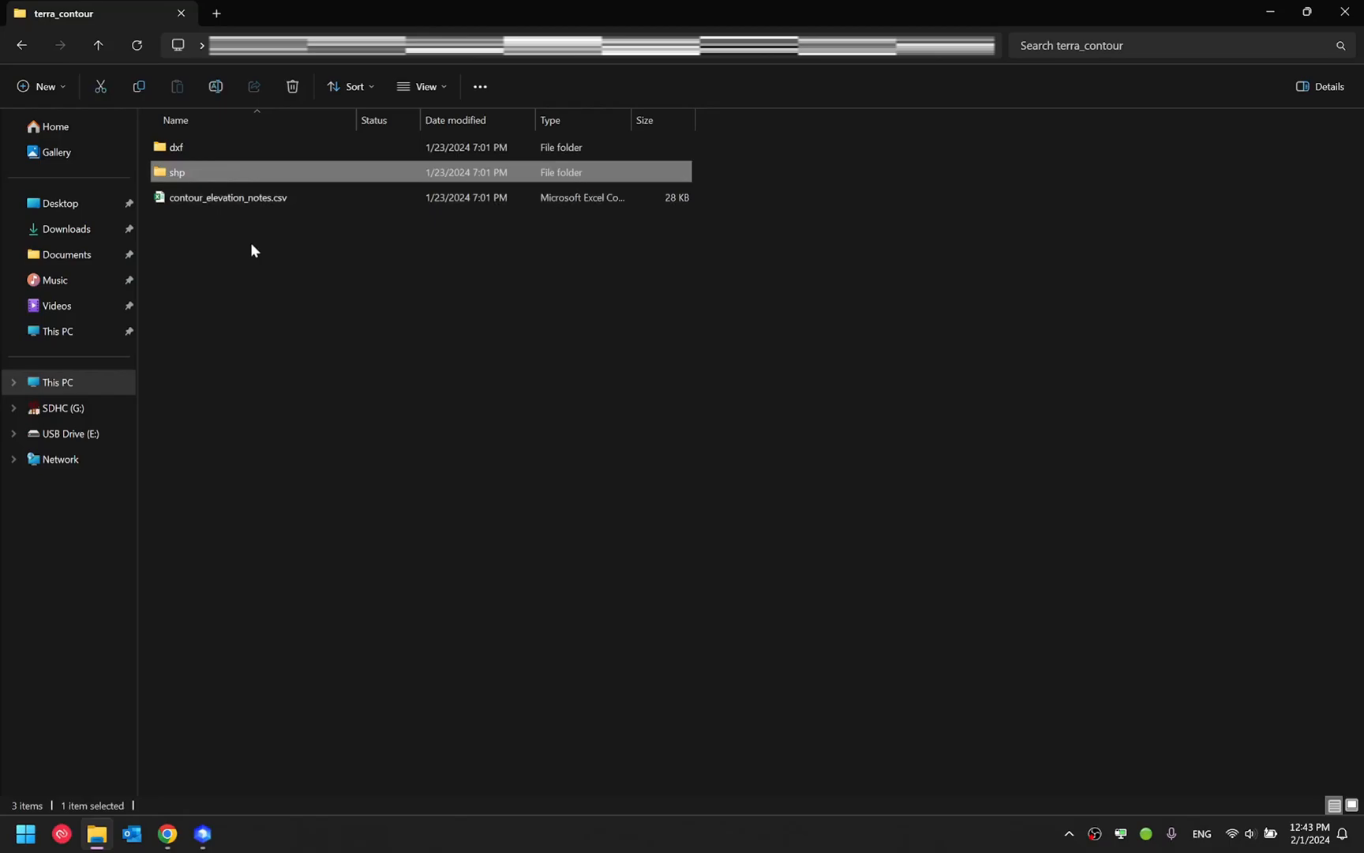
pyautogui.click(300, 256)
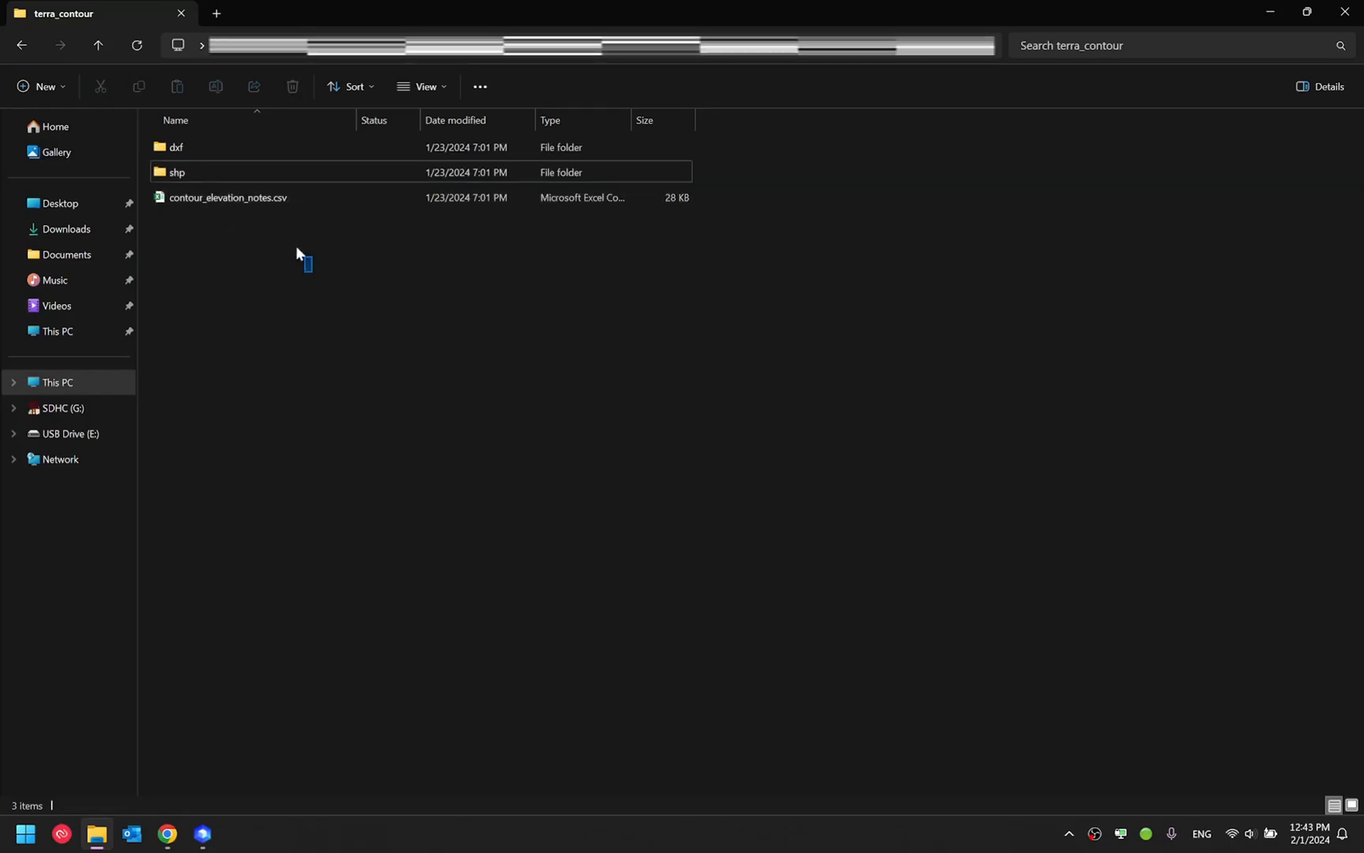
pyautogui.moveTo(251, 304)
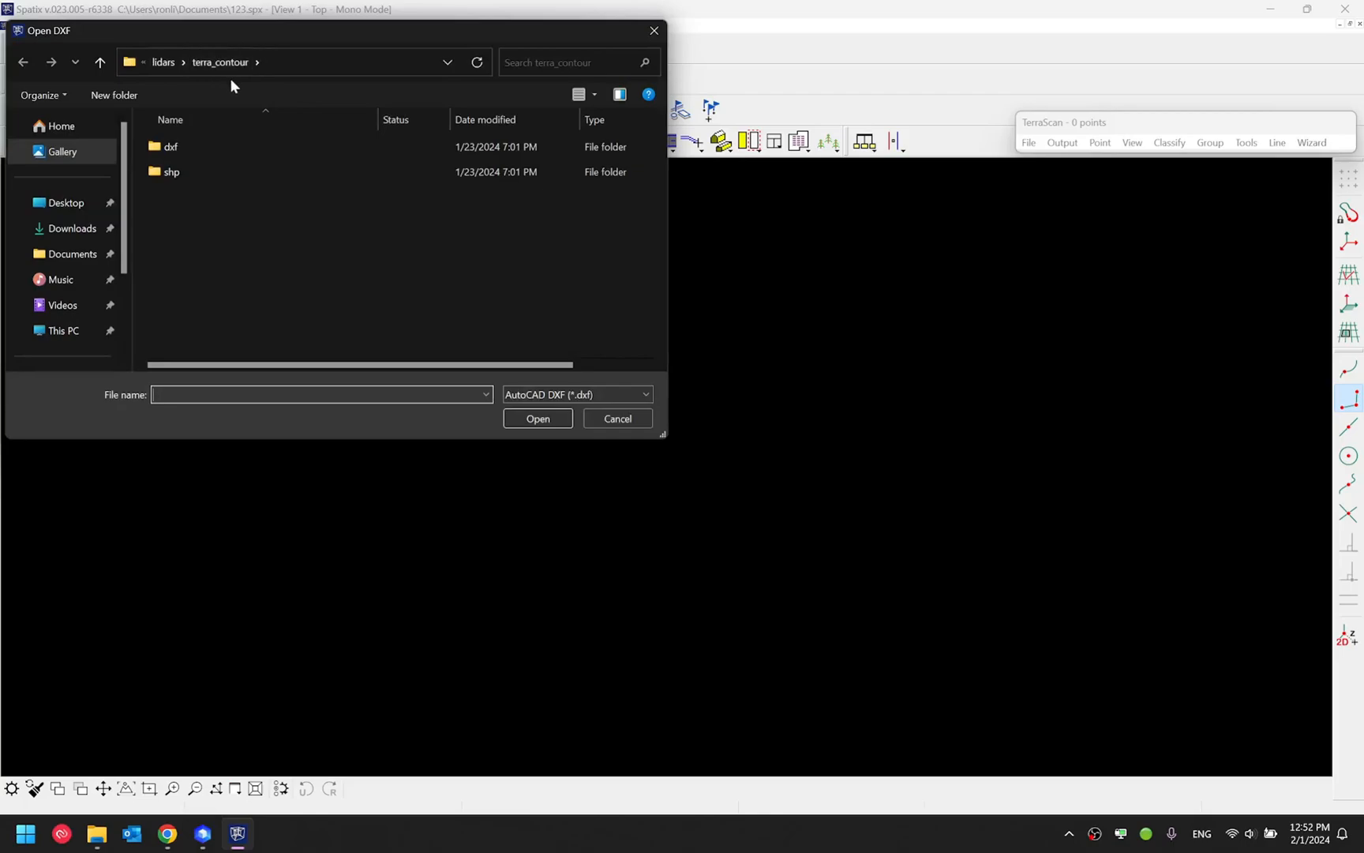
# - Open contour.dxf from the terra_contour dxf folder in the Open DXF dialog
pyautogui.click(172, 172)
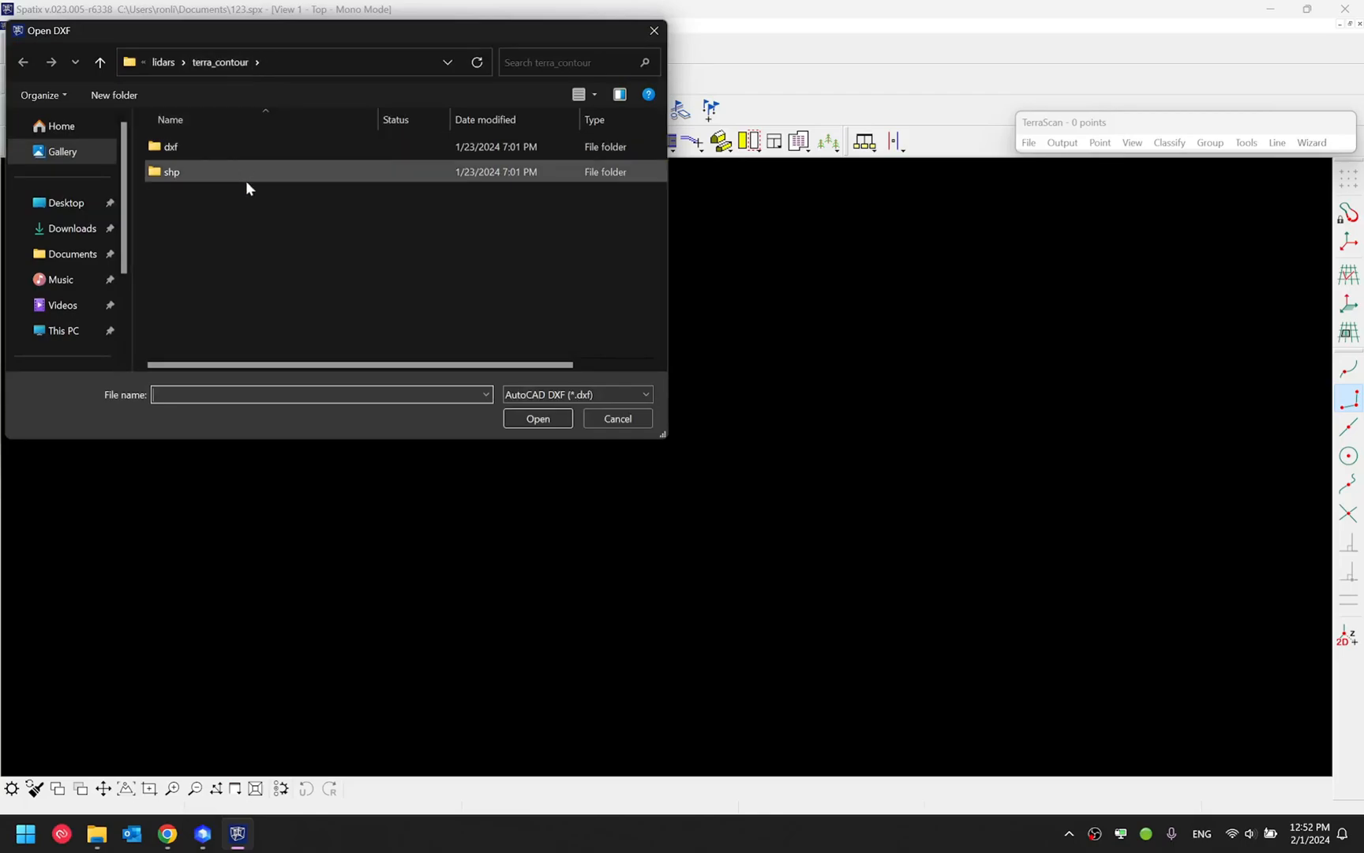
pyautogui.moveTo(177, 147)
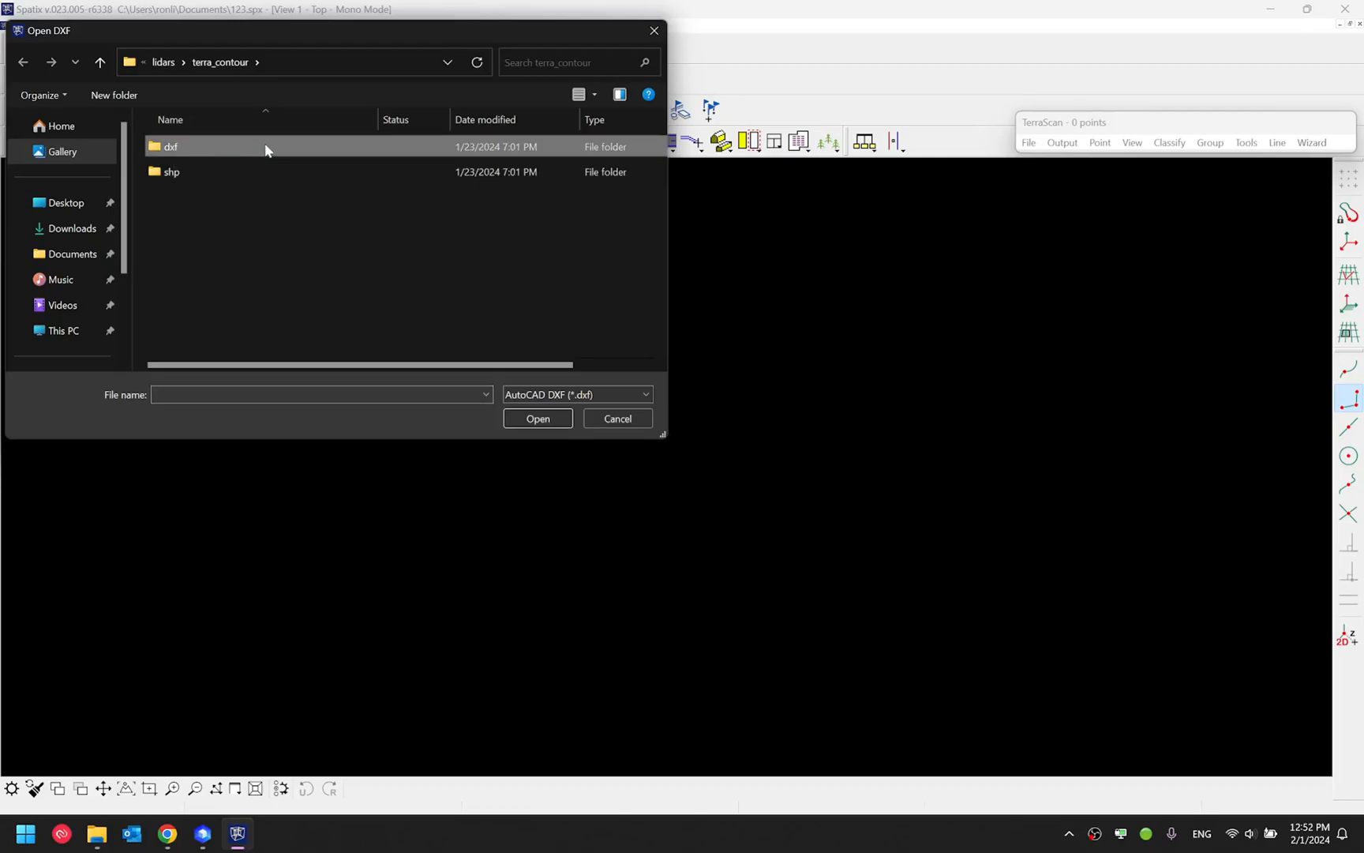
pyautogui.doubleClick(170, 146)
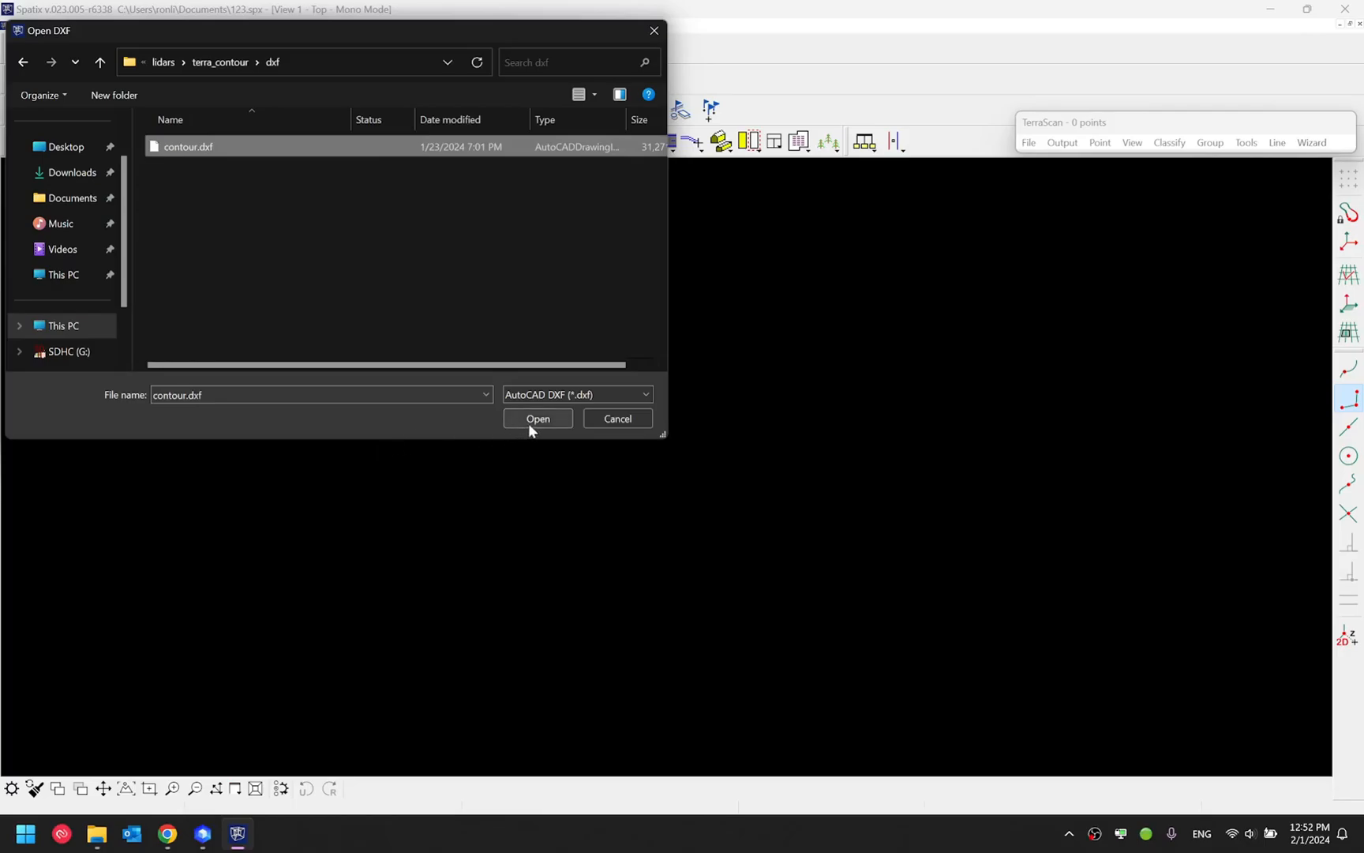
pyautogui.click(536, 419)
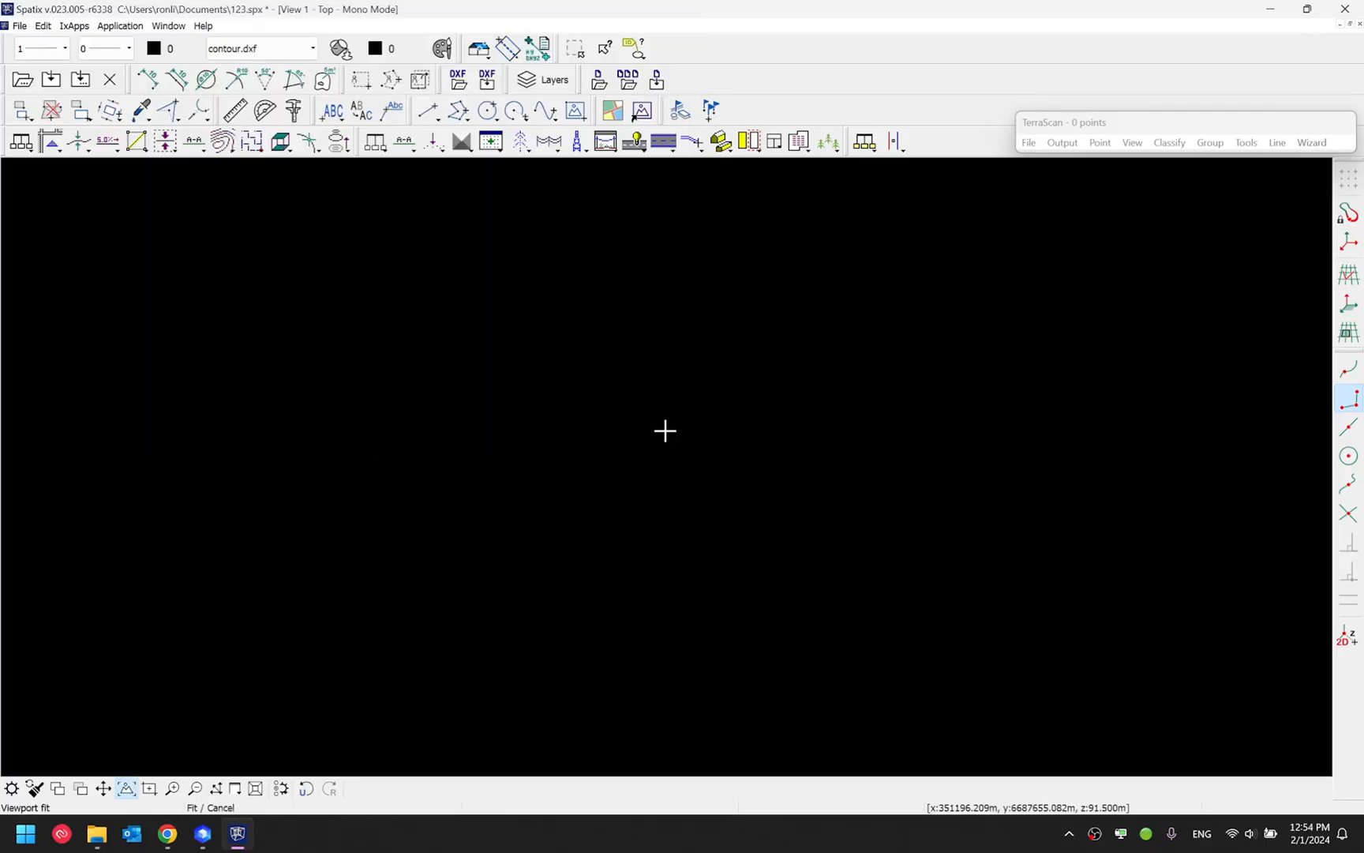
# - Tick Visible for the contour.dxf layer in the Layers list
pyautogui.click(544, 79)
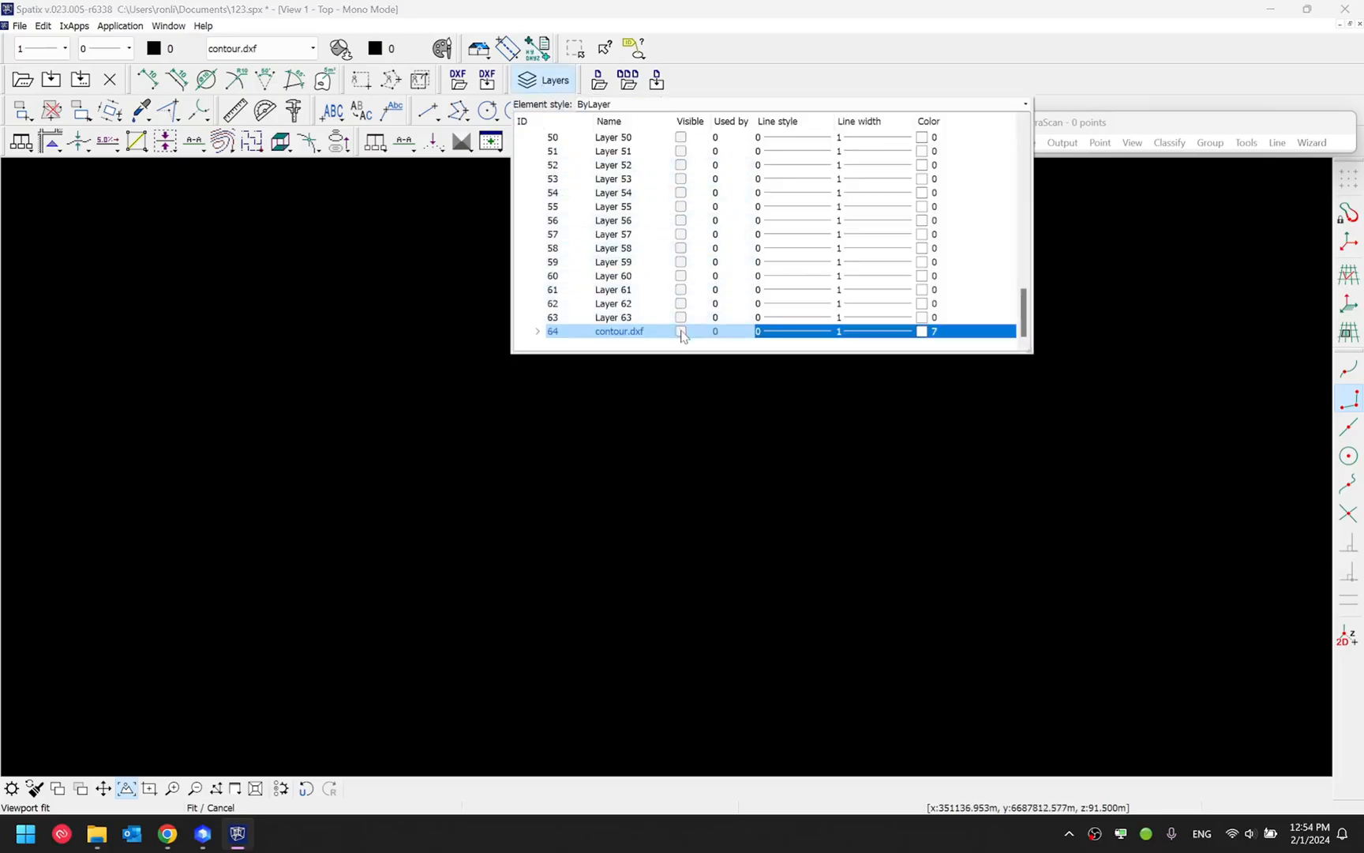
pyautogui.click(682, 332)
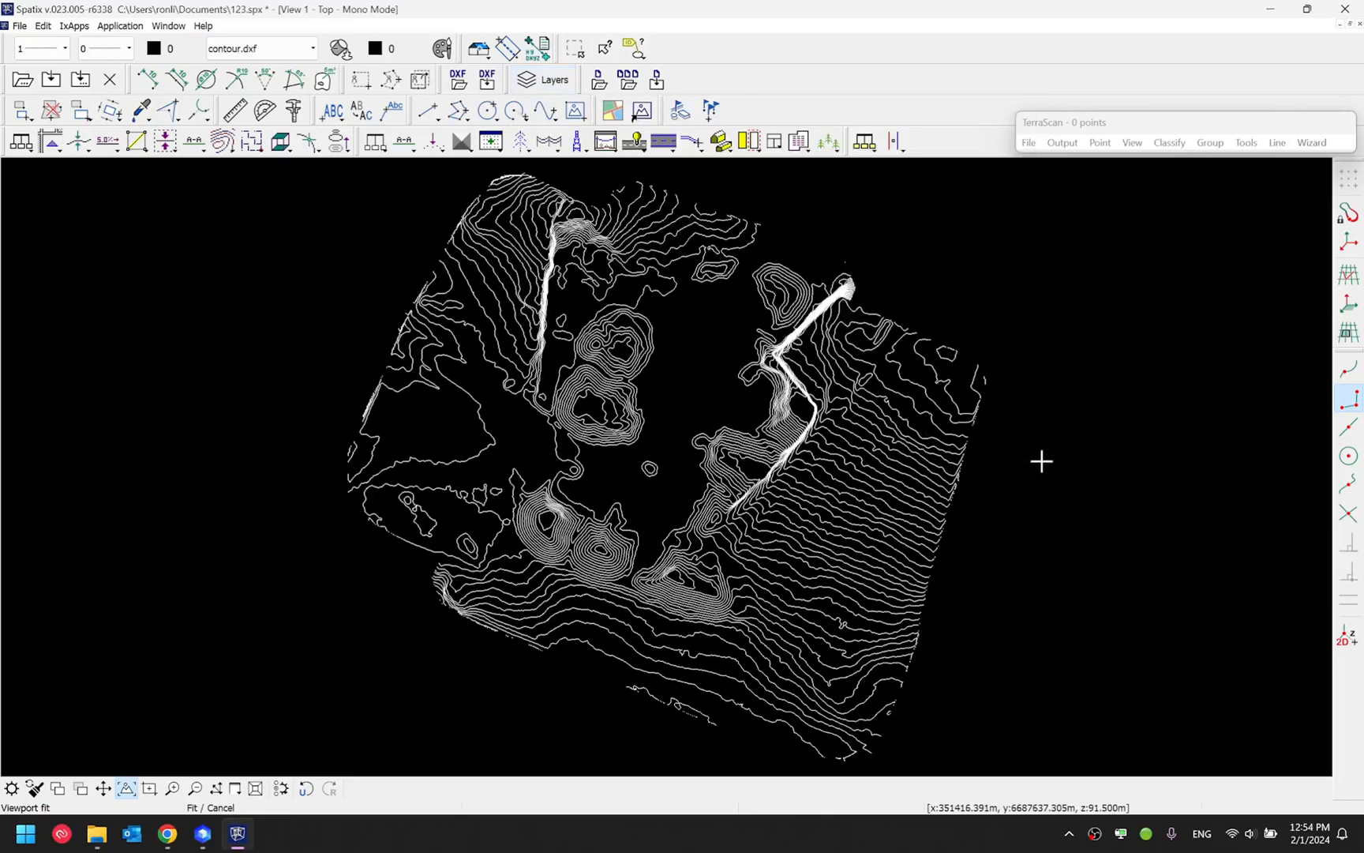